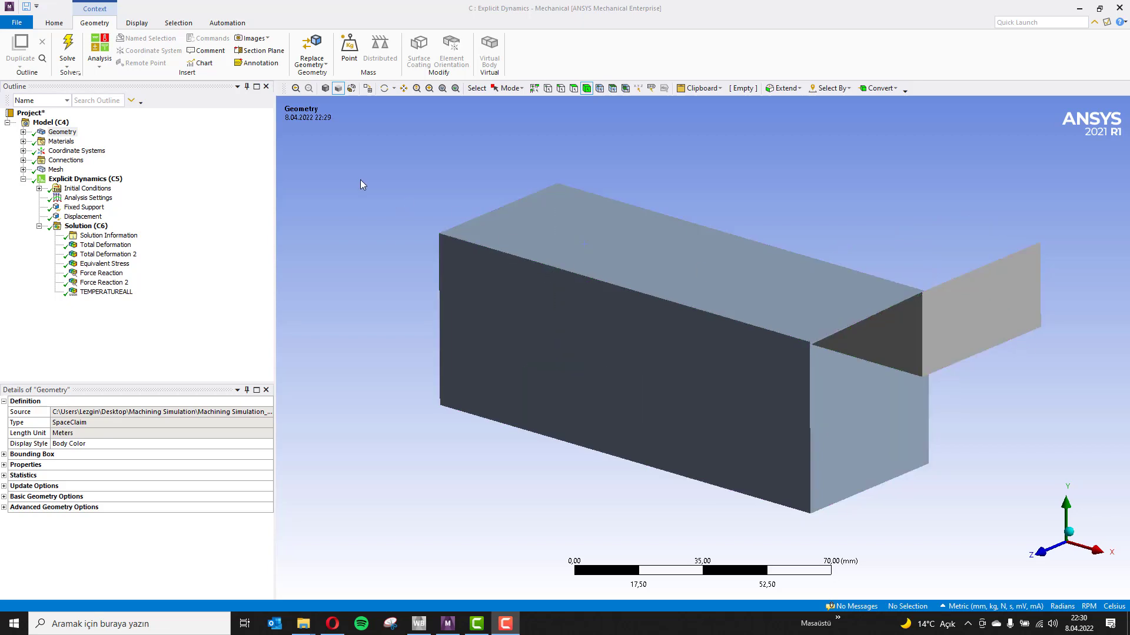
{"action": "mouse_move", "coordinate": [368, 175]}
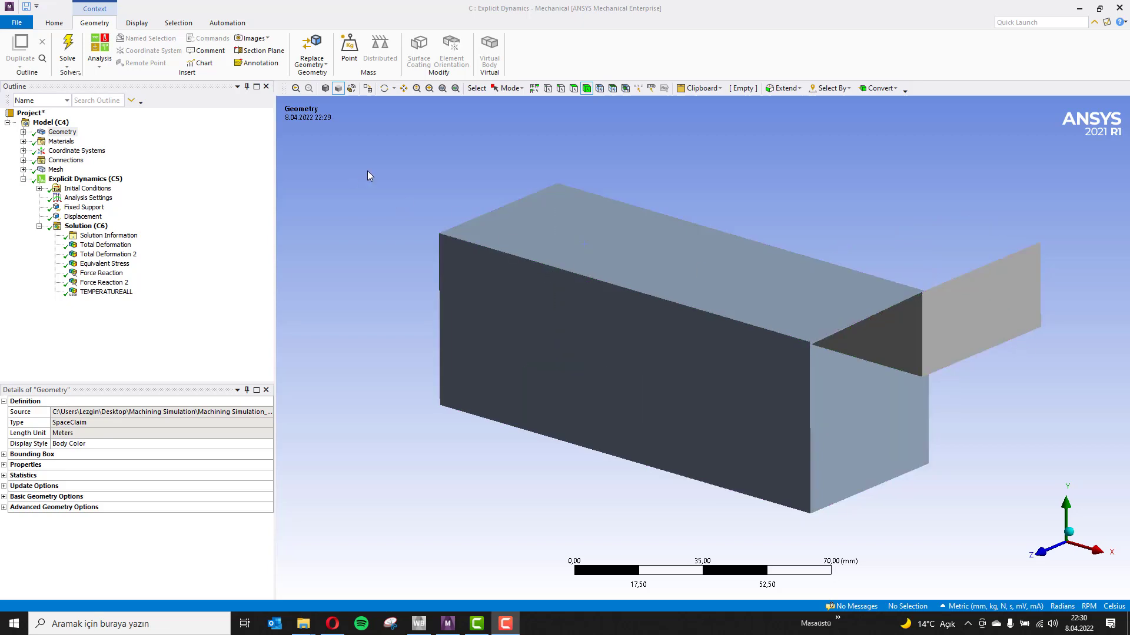
{"action": "mouse_move", "coordinate": [444, 182]}
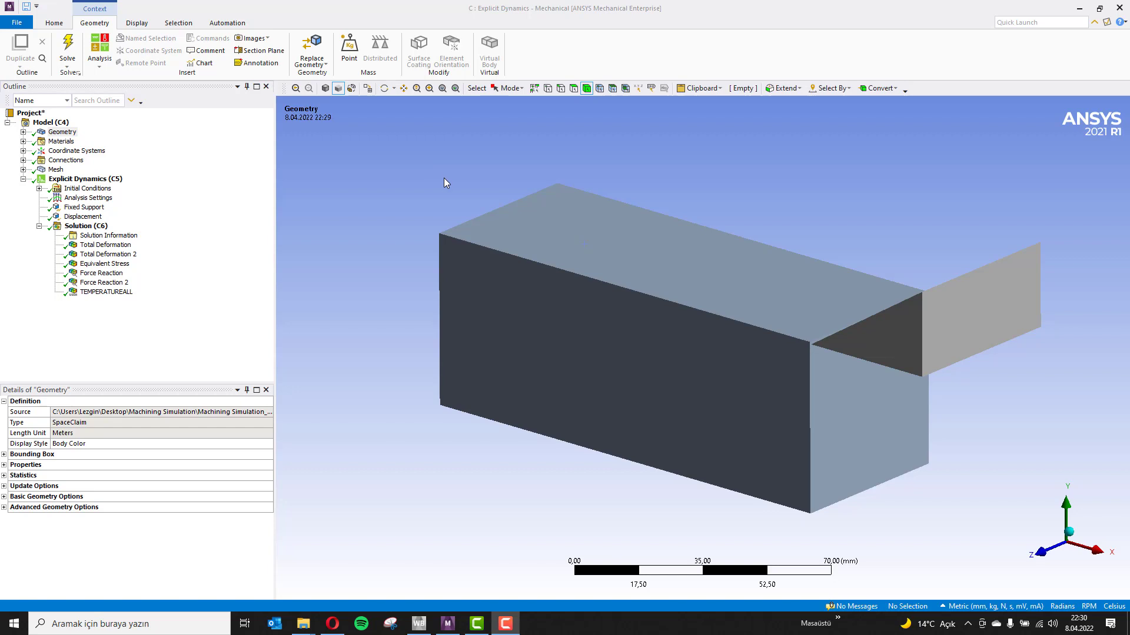
Turn the model slightly while listing the Structural Steel and Aluminum Alloy NL materials.
{"action": "left_click_drag", "start_coordinate": [445, 182], "coordinate": [645, 182]}
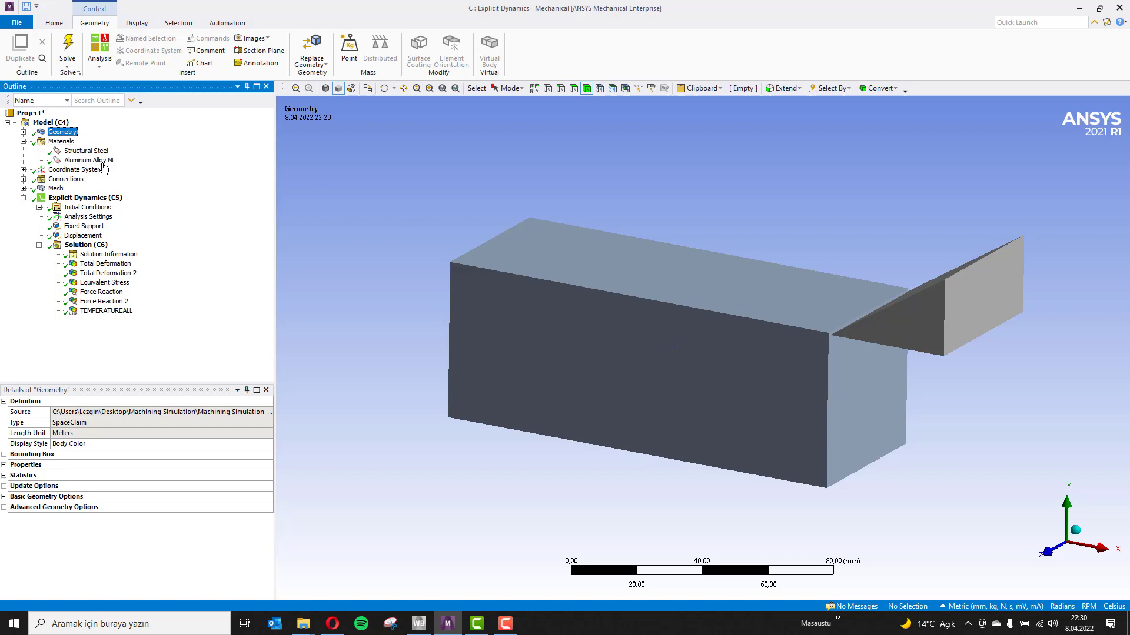
Open Aluminum Alloy NL's engineering data: density, elasticity, bilinear hardening and specific heat.
{"action": "left_click", "coordinate": [62, 141]}
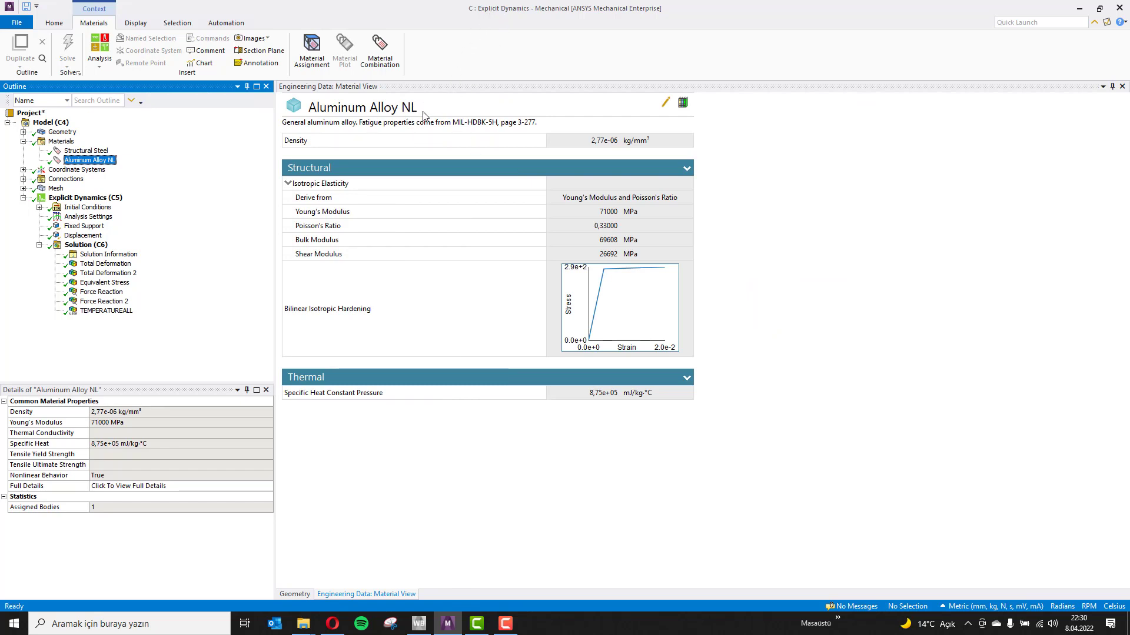
{"action": "double_click", "coordinate": [410, 107]}
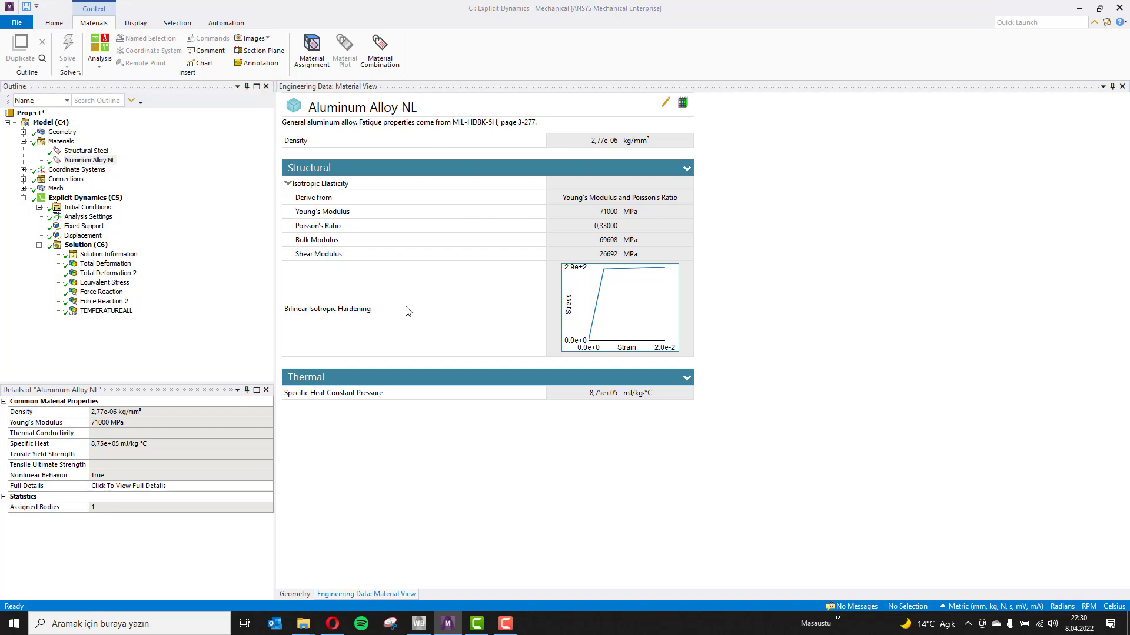
{"action": "mouse_move", "coordinate": [375, 318]}
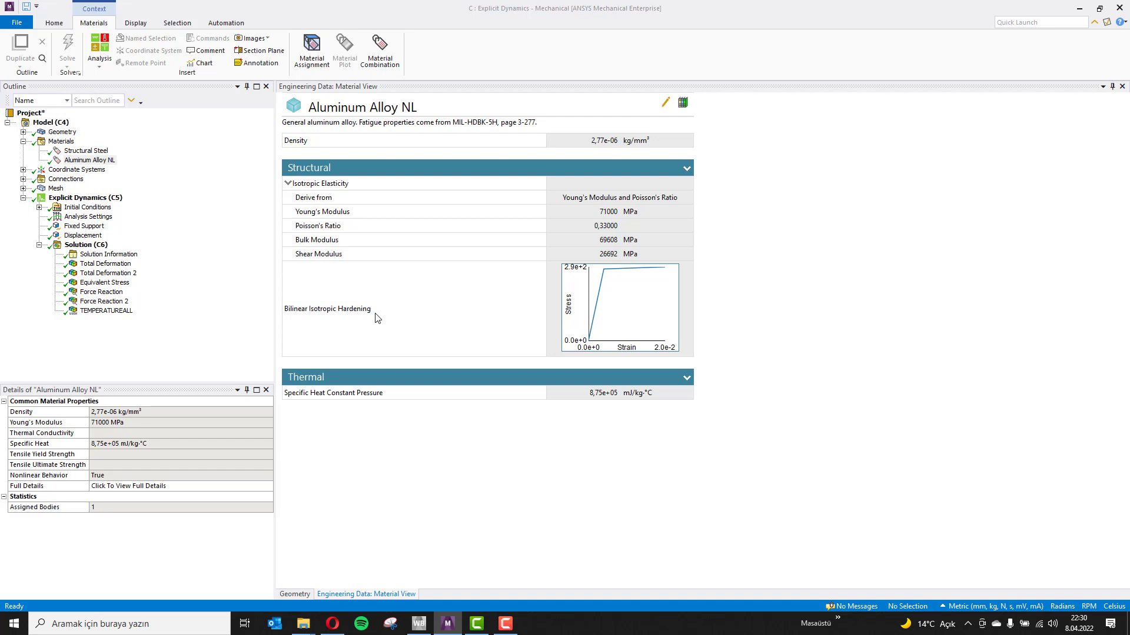
{"action": "mouse_move", "coordinate": [302, 320]}
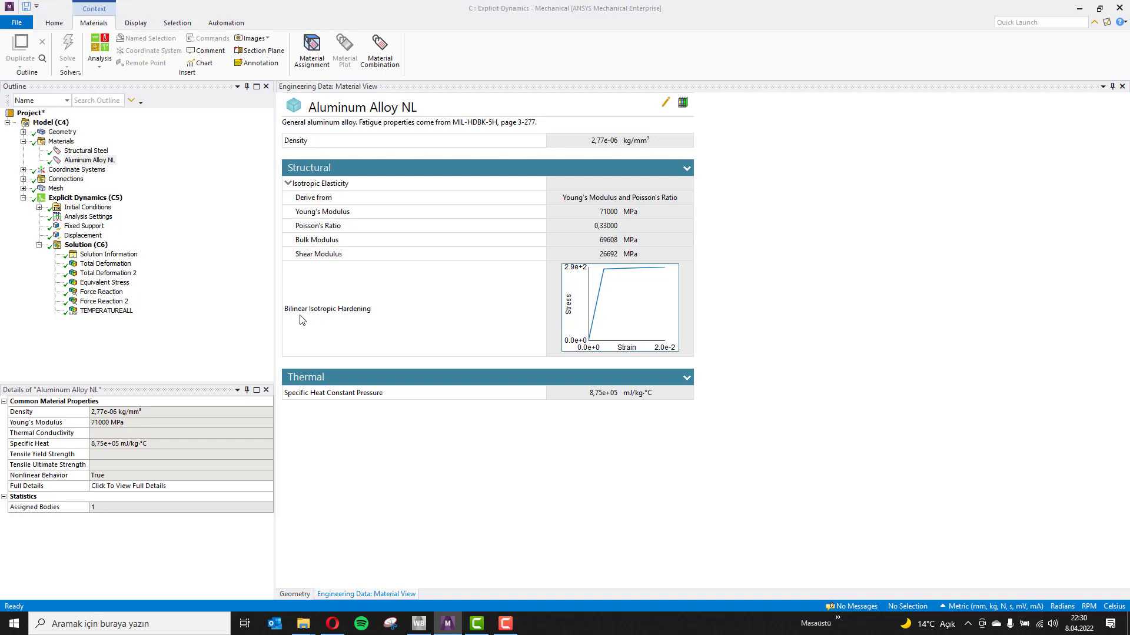
{"action": "mouse_move", "coordinate": [325, 319]}
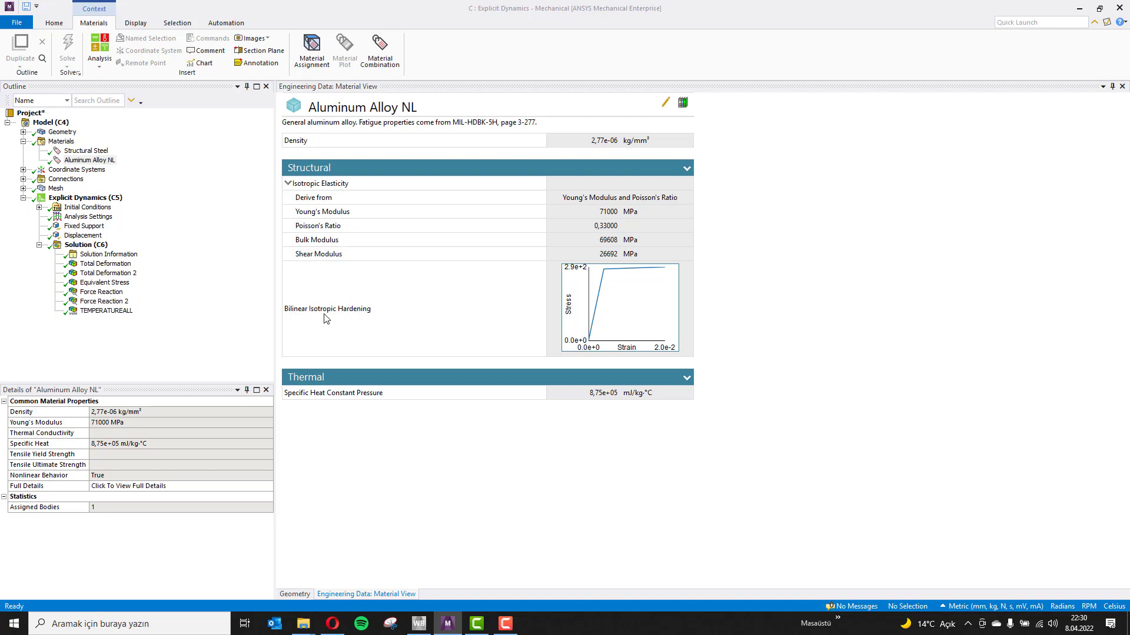
{"action": "mouse_move", "coordinate": [373, 337]}
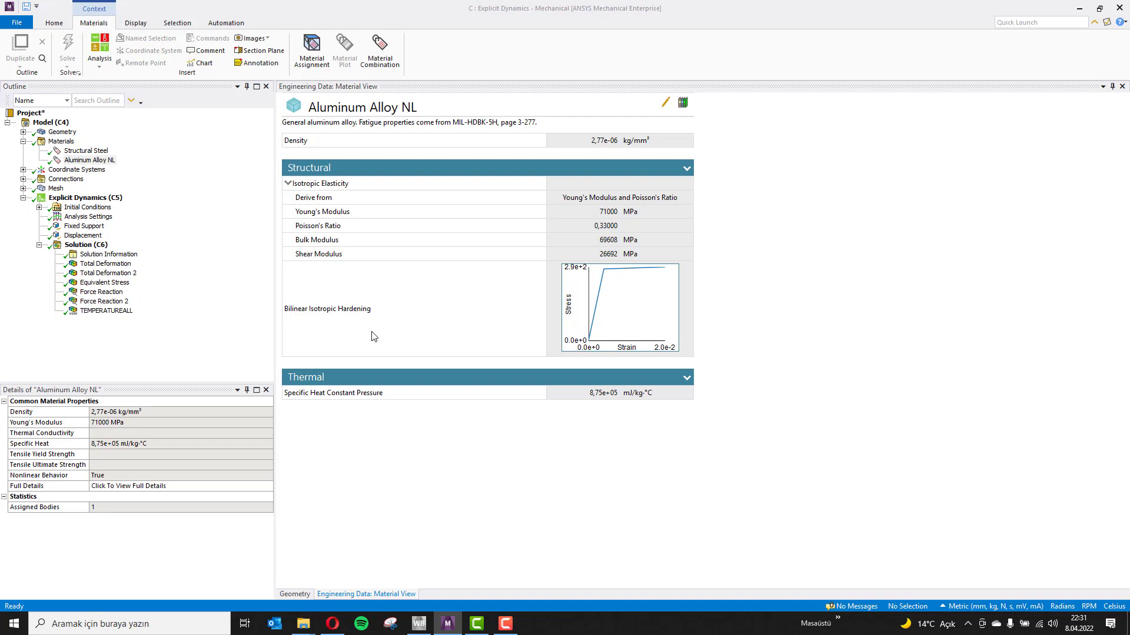
{"action": "mouse_move", "coordinate": [374, 317]}
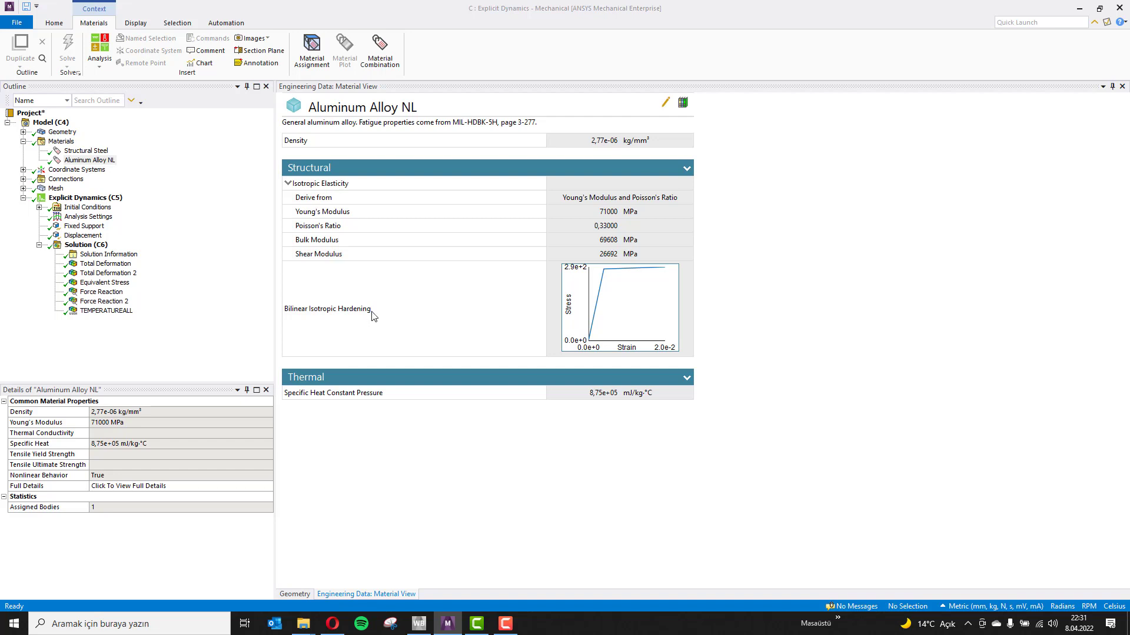
{"action": "mouse_move", "coordinate": [297, 306]}
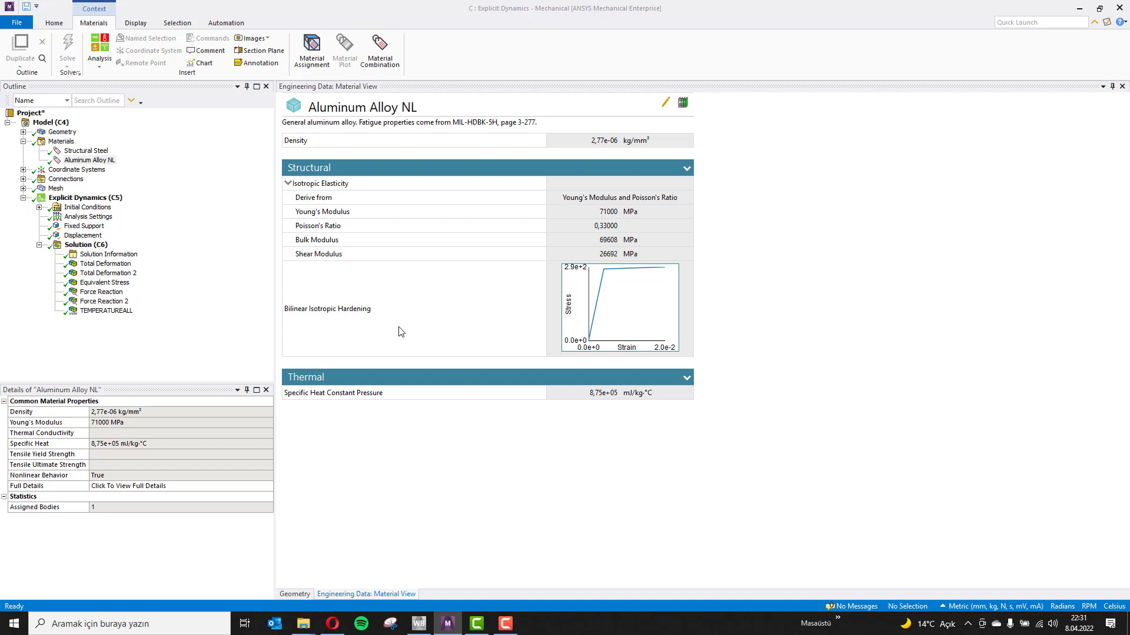
Set the all-bodies Body Interaction type to Frictionless, then select the 2 mm Body Sizing.
{"action": "left_click", "coordinate": [65, 179]}
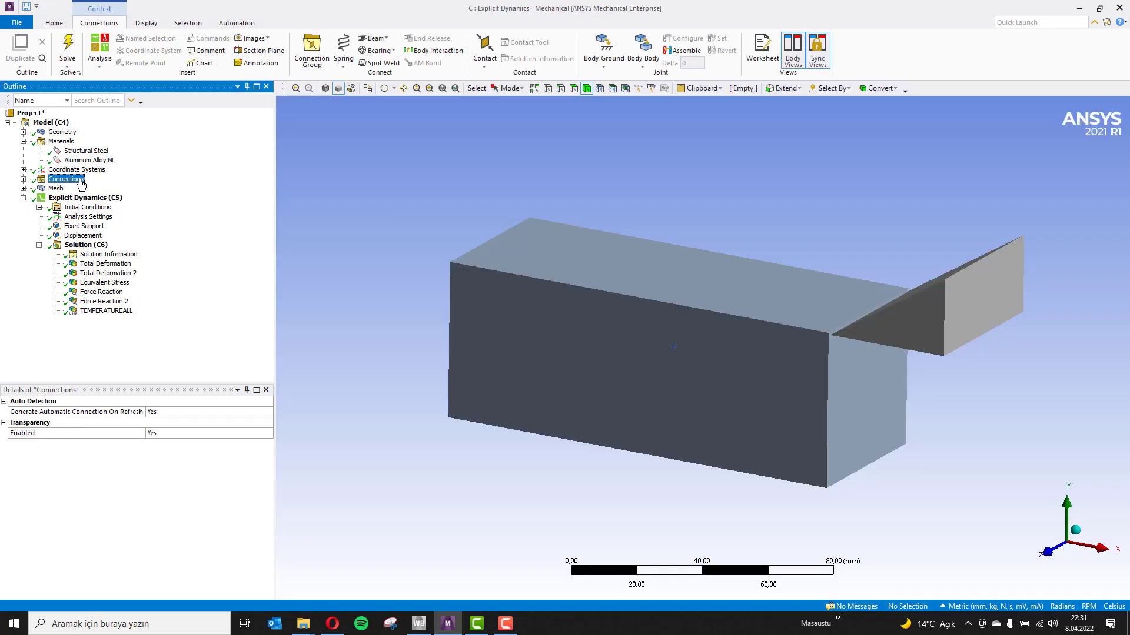
{"action": "left_click", "coordinate": [25, 179]}
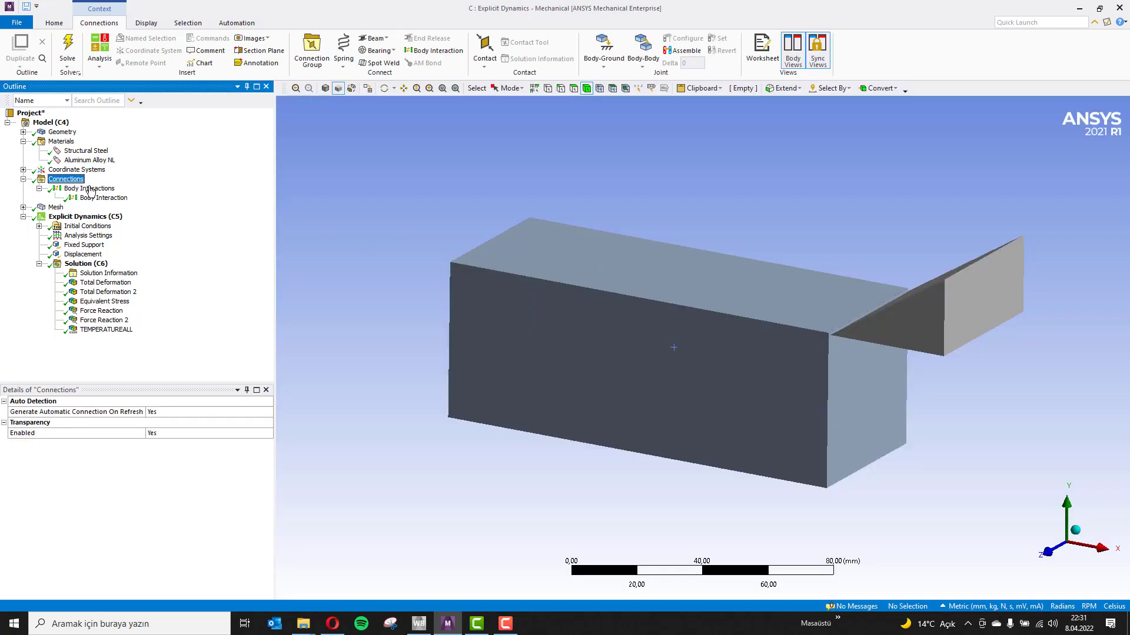
{"action": "left_click", "coordinate": [103, 198]}
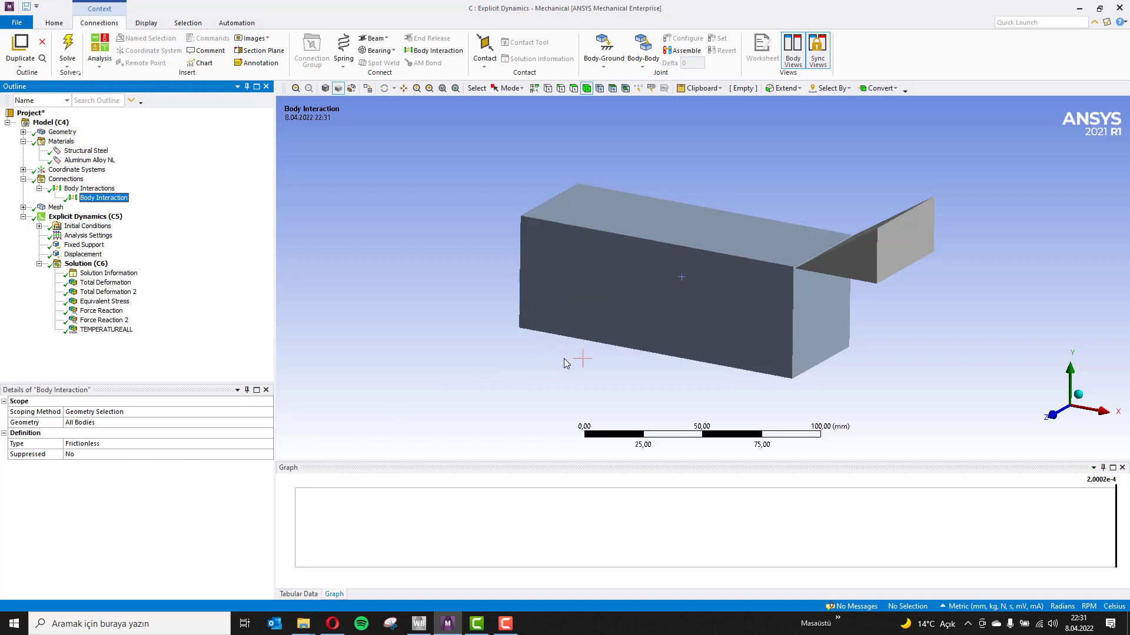
{"action": "mouse_move", "coordinate": [491, 360]}
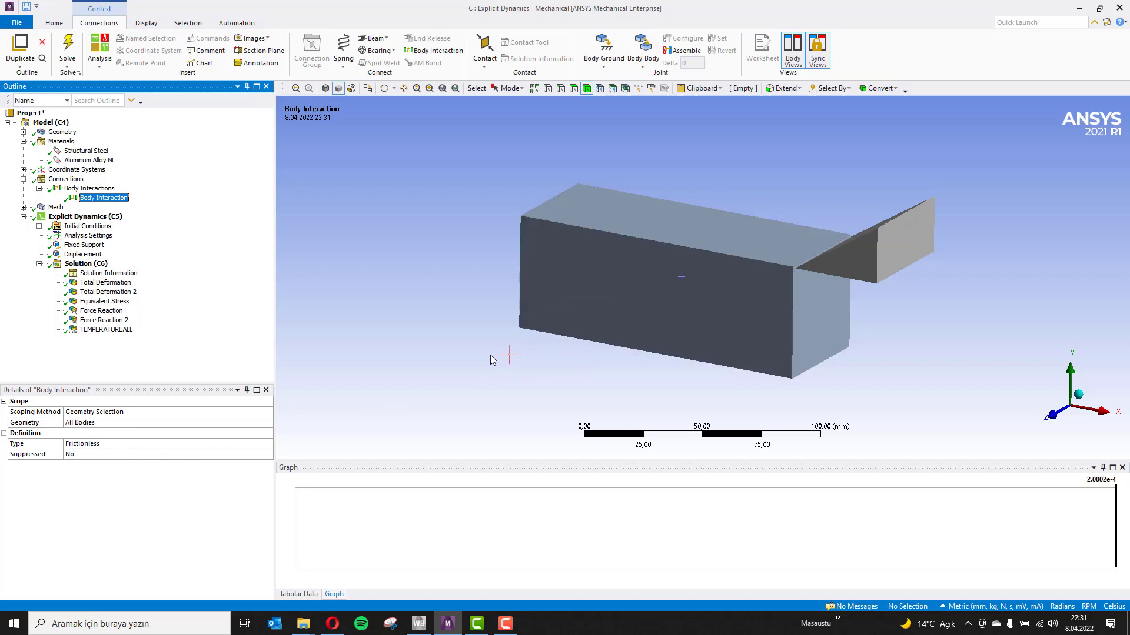
{"action": "left_click", "coordinate": [168, 443]}
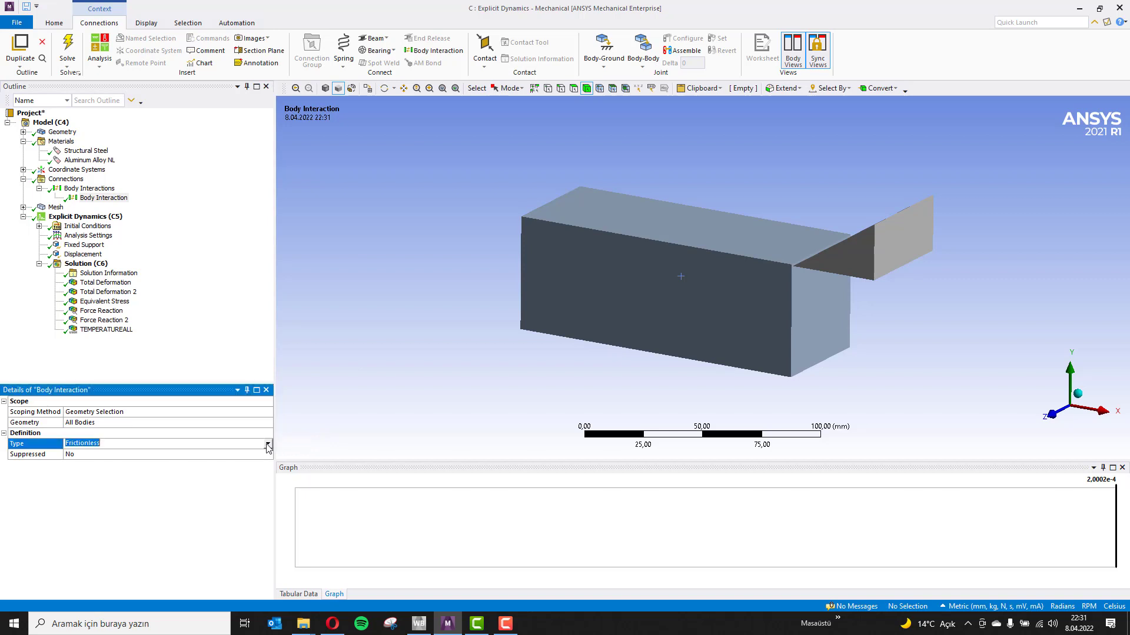
{"action": "left_click", "coordinate": [267, 446]}
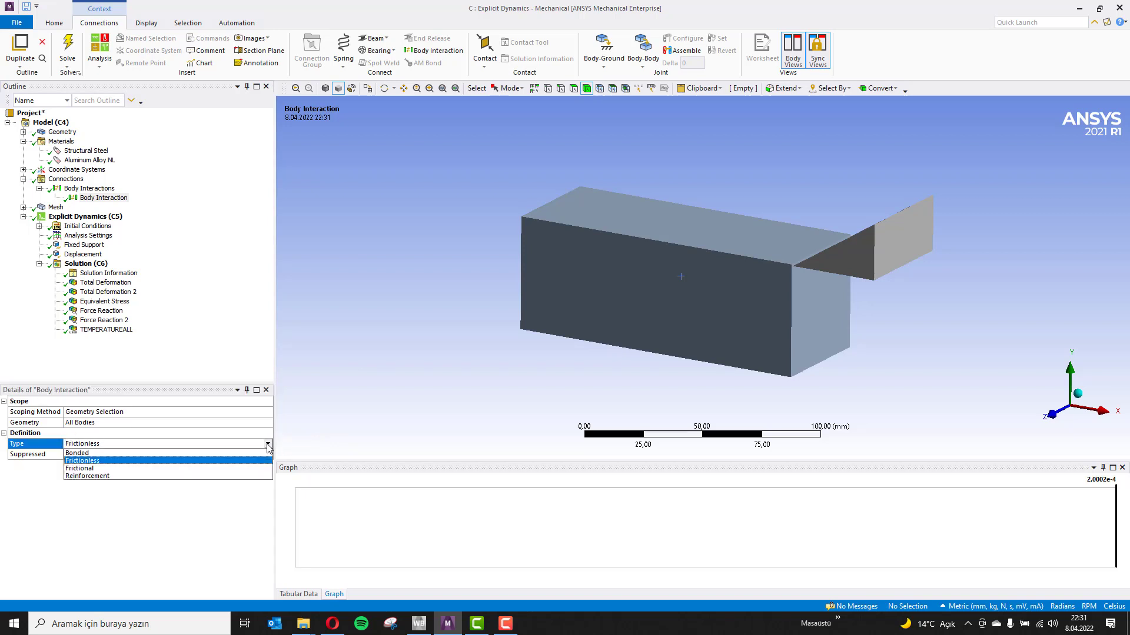
{"action": "left_click", "coordinate": [82, 460]}
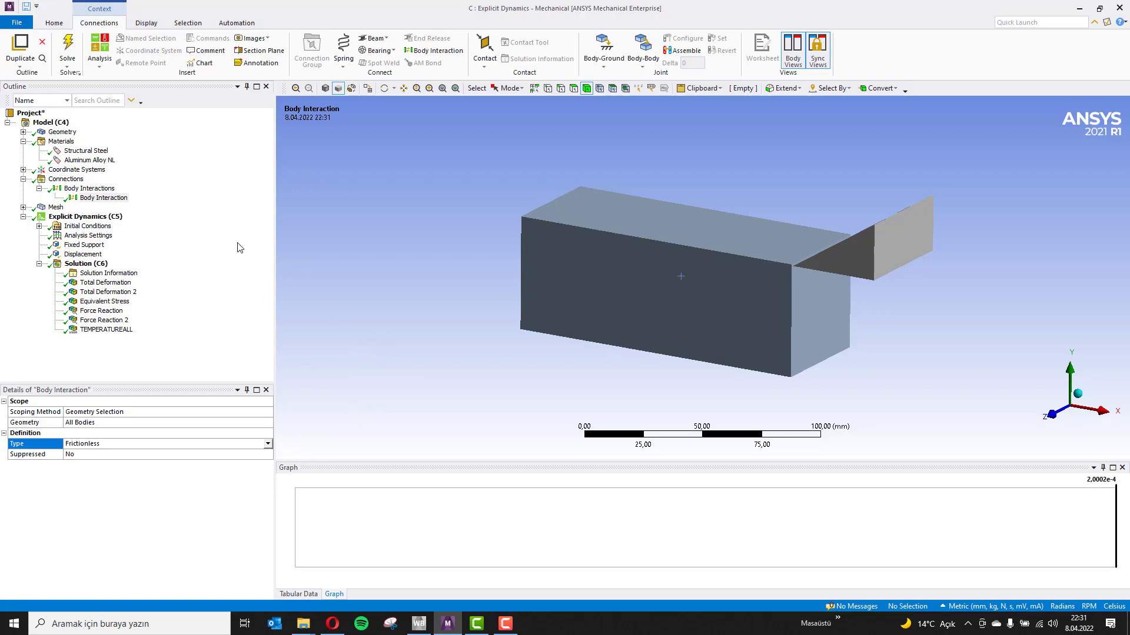
{"action": "left_click", "coordinate": [55, 198]}
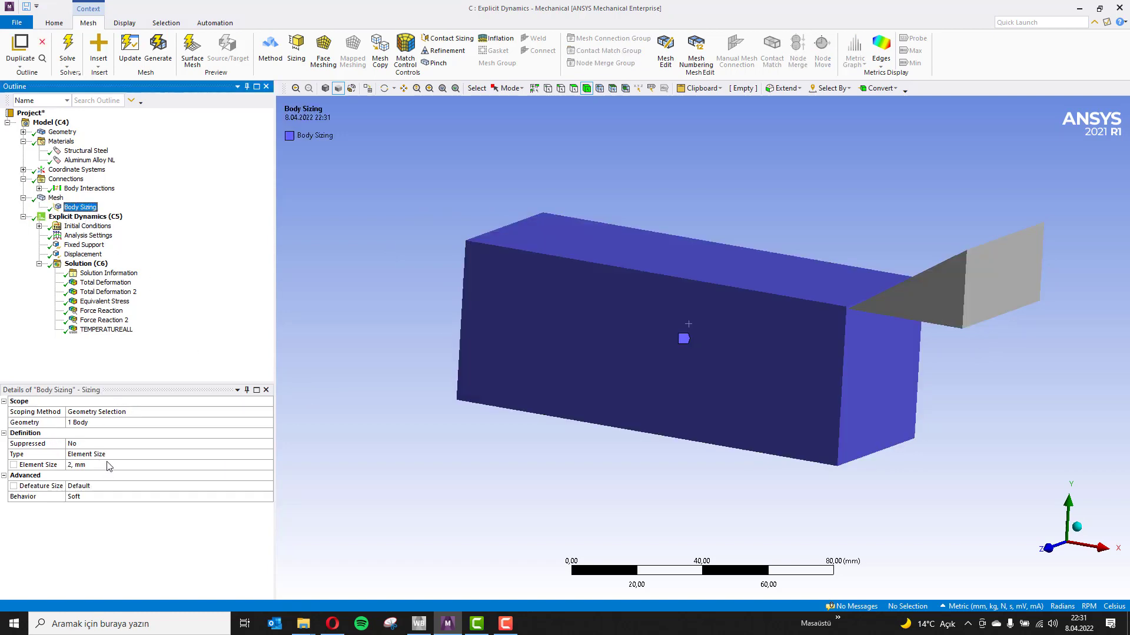
Rotate the view, check the 2 mm element size, and collapse the Mesh branch.
{"action": "left_click_drag", "start_coordinate": [688, 324], "coordinate": [433, 367]}
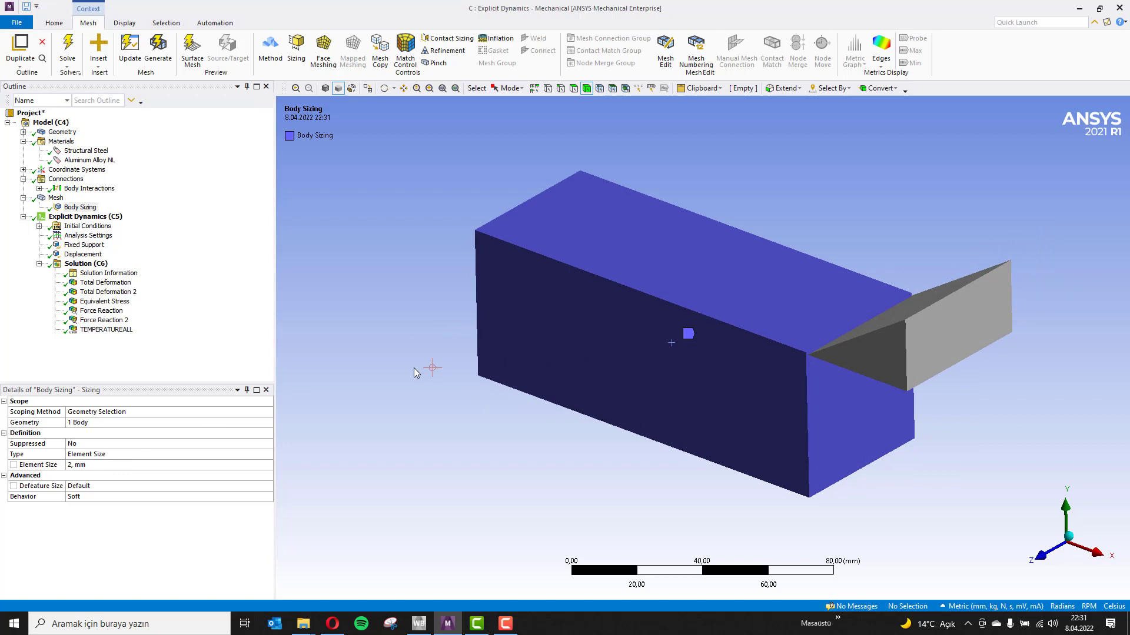
{"action": "left_click", "coordinate": [169, 465]}
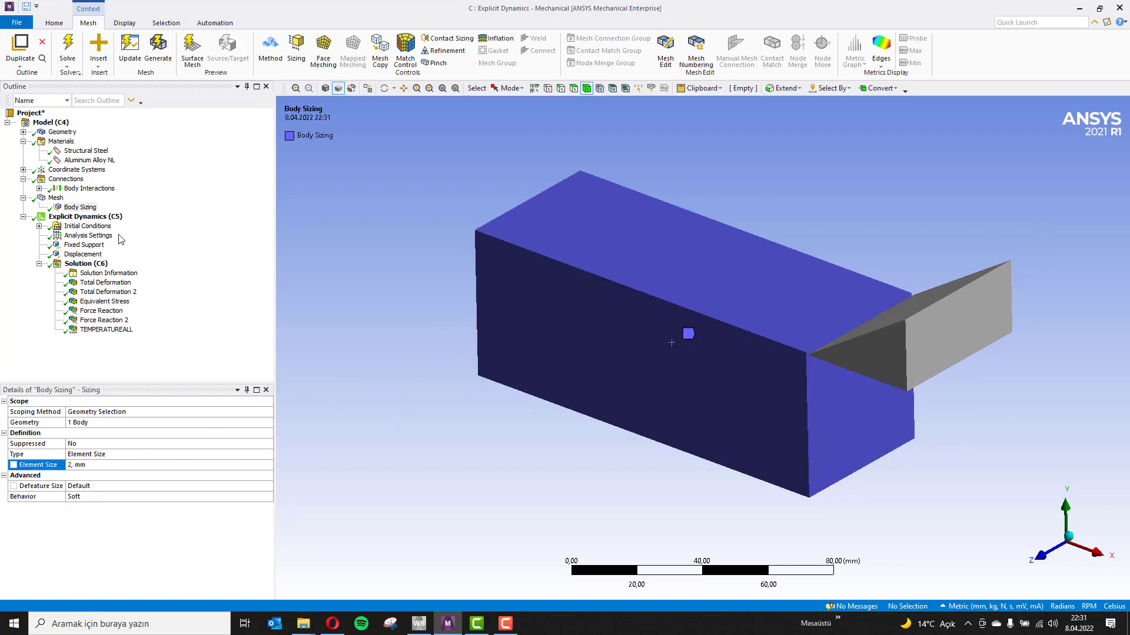
{"action": "mouse_move", "coordinate": [29, 202]}
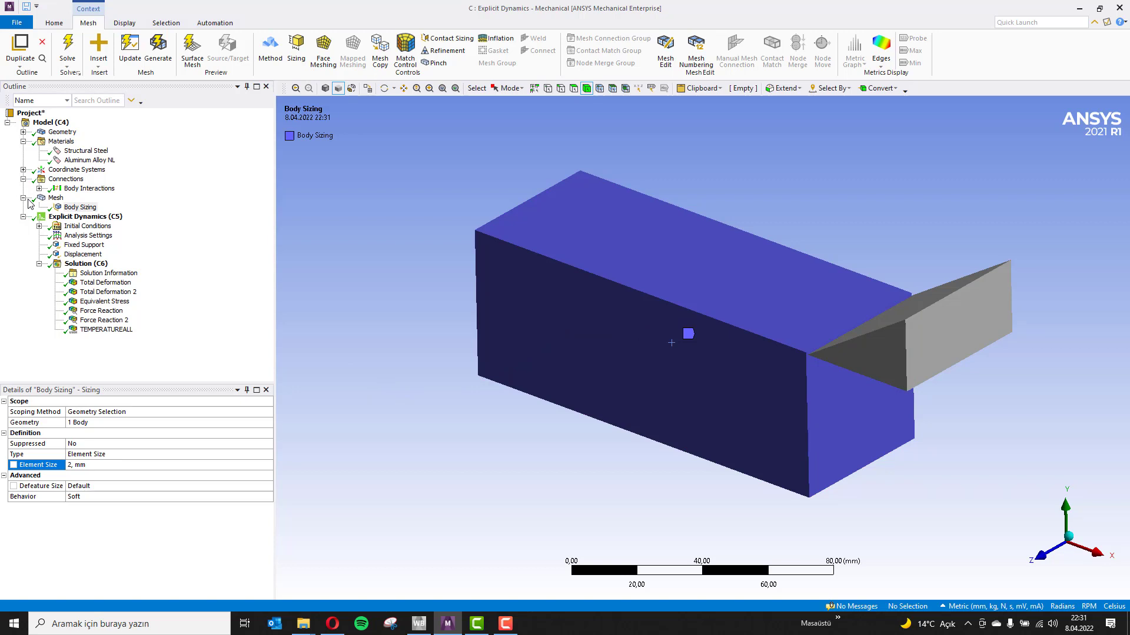
{"action": "left_click", "coordinate": [39, 198]}
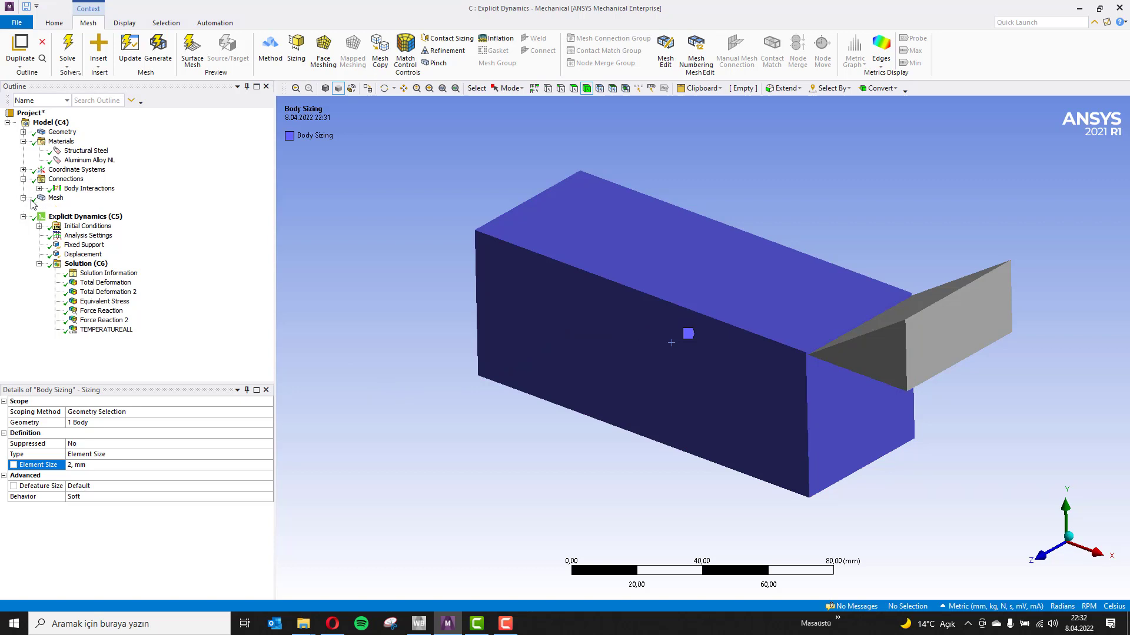
Review the mesh, −5e5 mm/s tool velocity, displacement constraint and 2e-4 s analysis settings.
{"action": "left_click", "coordinate": [55, 197]}
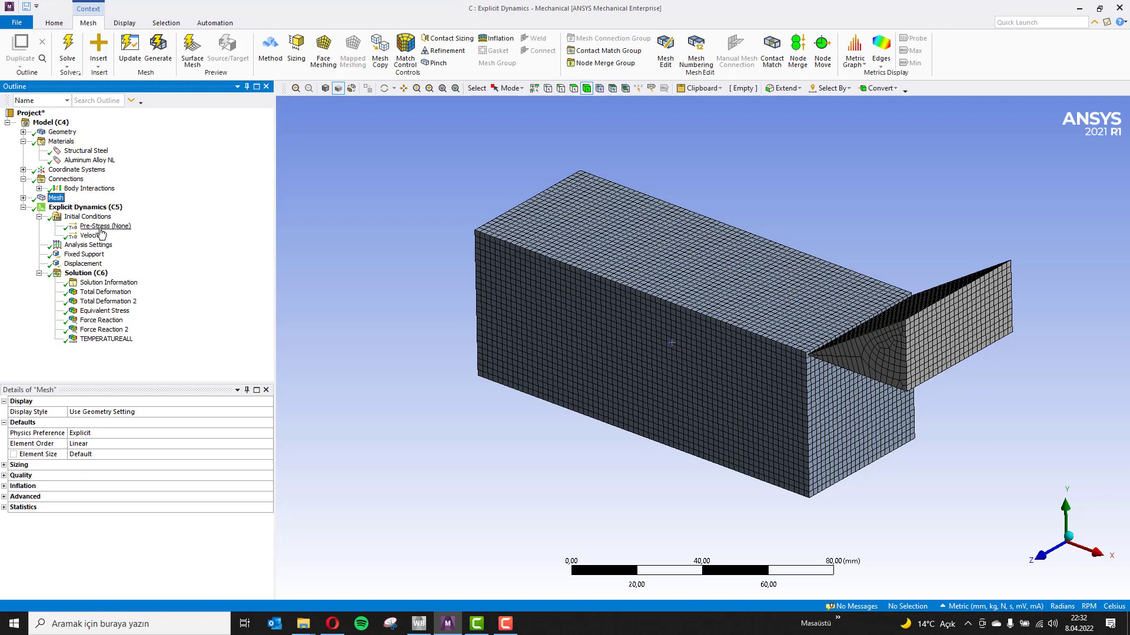
{"action": "left_click", "coordinate": [90, 235]}
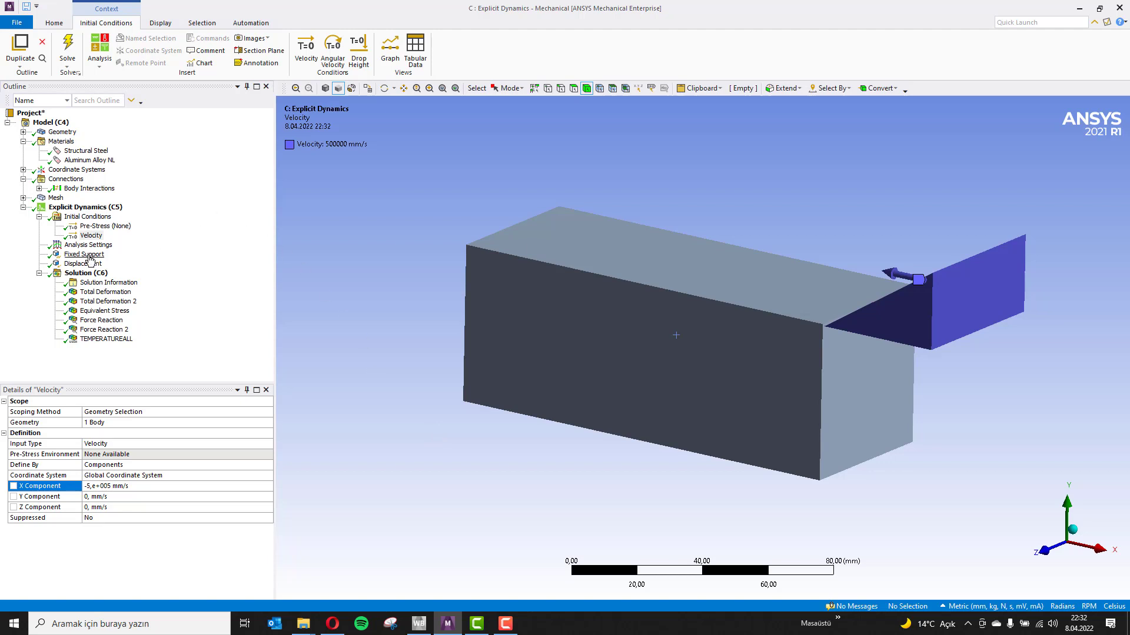
{"action": "left_click", "coordinate": [82, 263]}
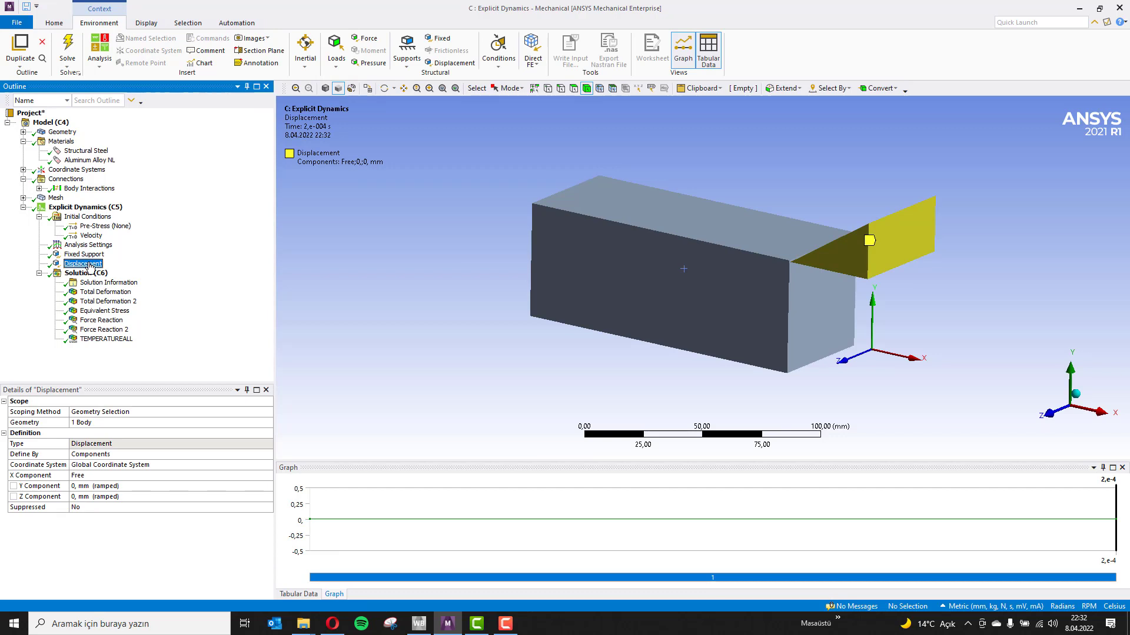
{"action": "left_click", "coordinate": [89, 244]}
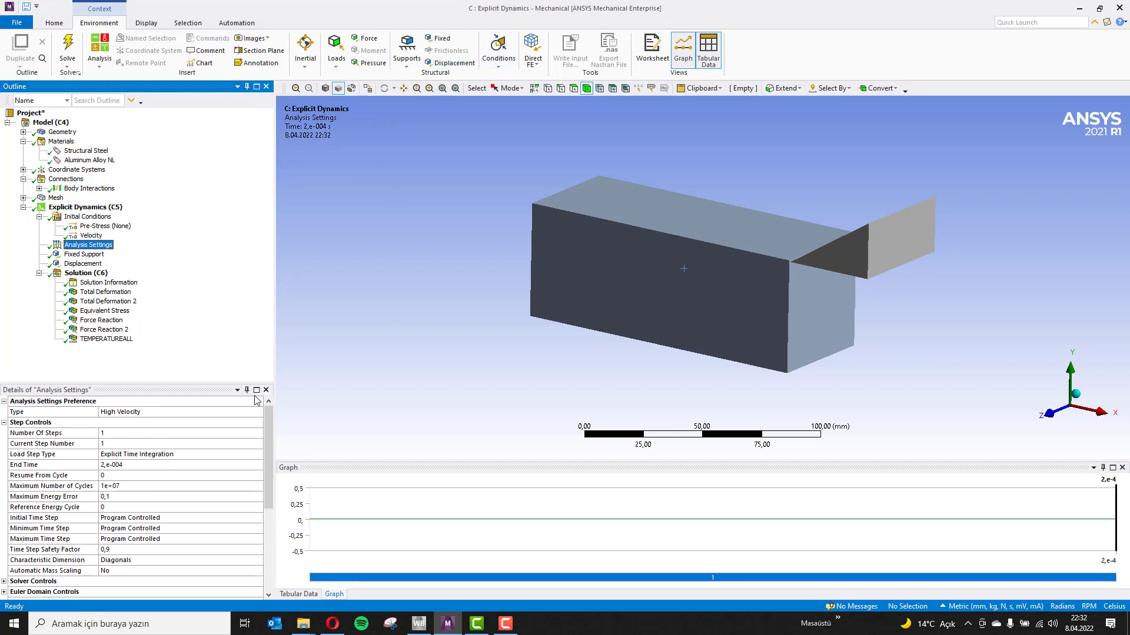
{"action": "left_click", "coordinate": [180, 465]}
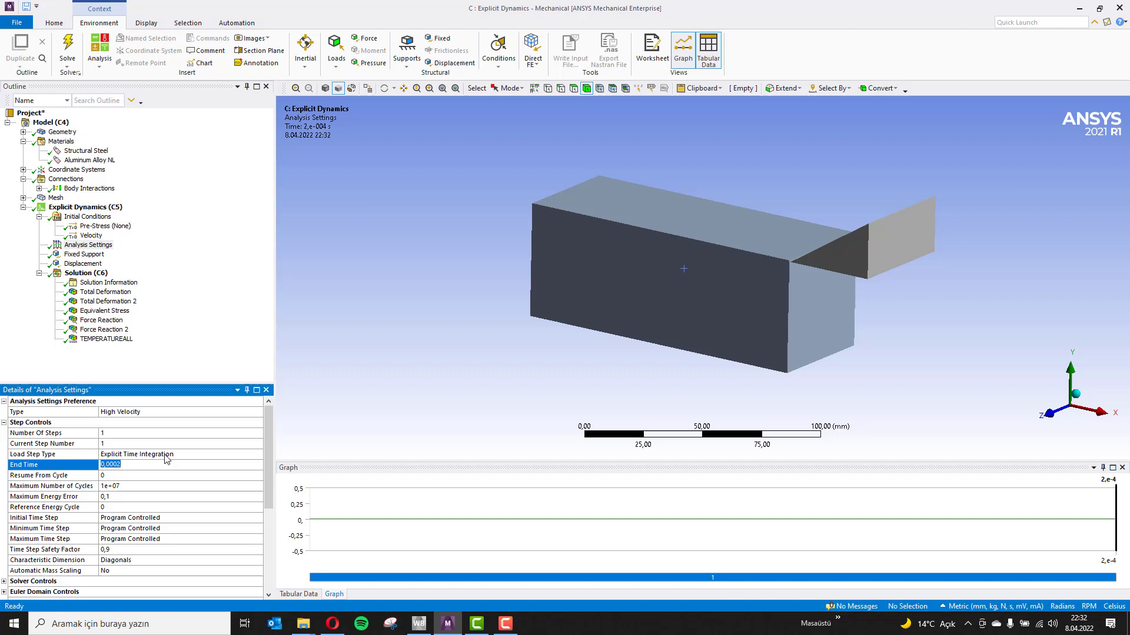
{"action": "scroll", "scroll_direction": "down", "scroll_amount": 3}
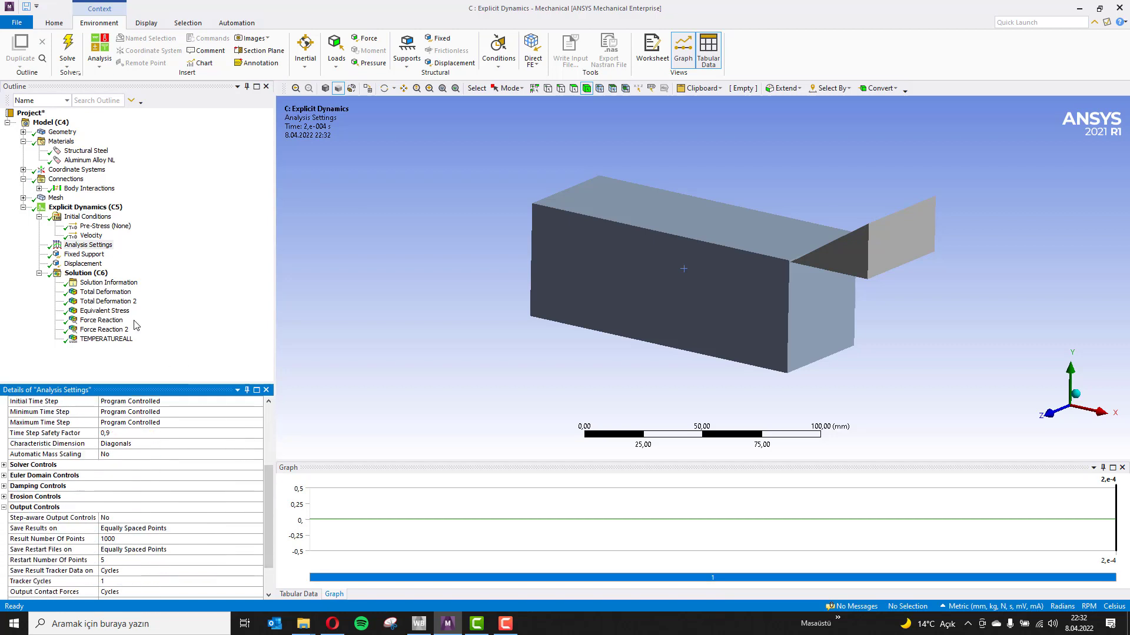
{"action": "scroll", "scroll_direction": "down", "scroll_amount": 3}
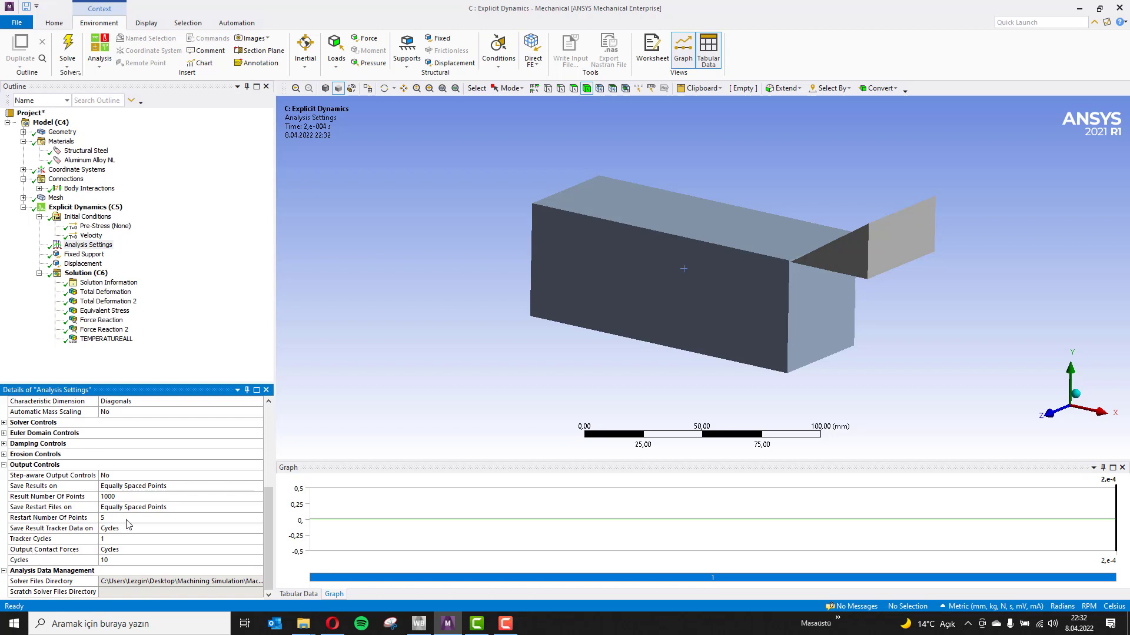
View both total deformation results (up to 169.85 mm), then the 847.68 MPa equivalent stress.
{"action": "left_click", "coordinate": [105, 292]}
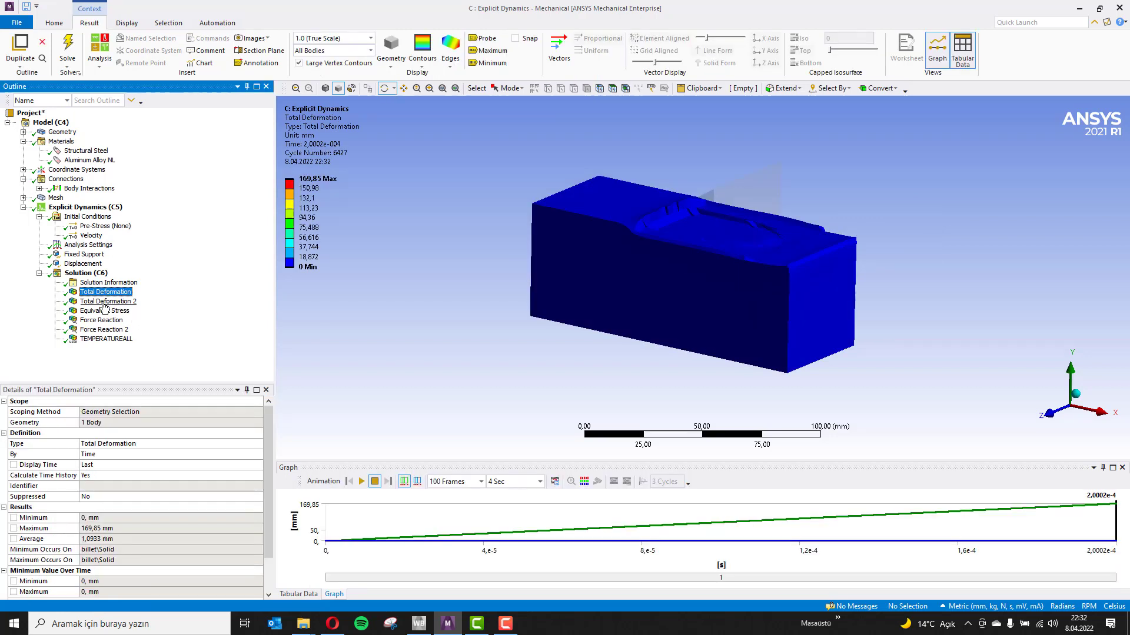
{"action": "left_click", "coordinate": [107, 301]}
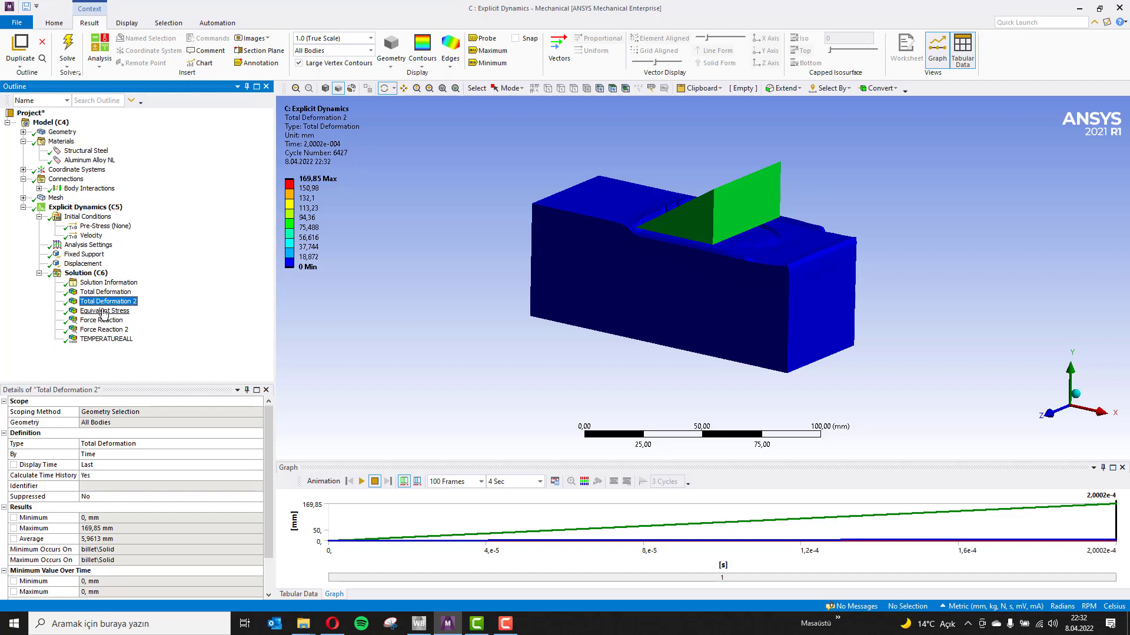
{"action": "left_click", "coordinate": [104, 311]}
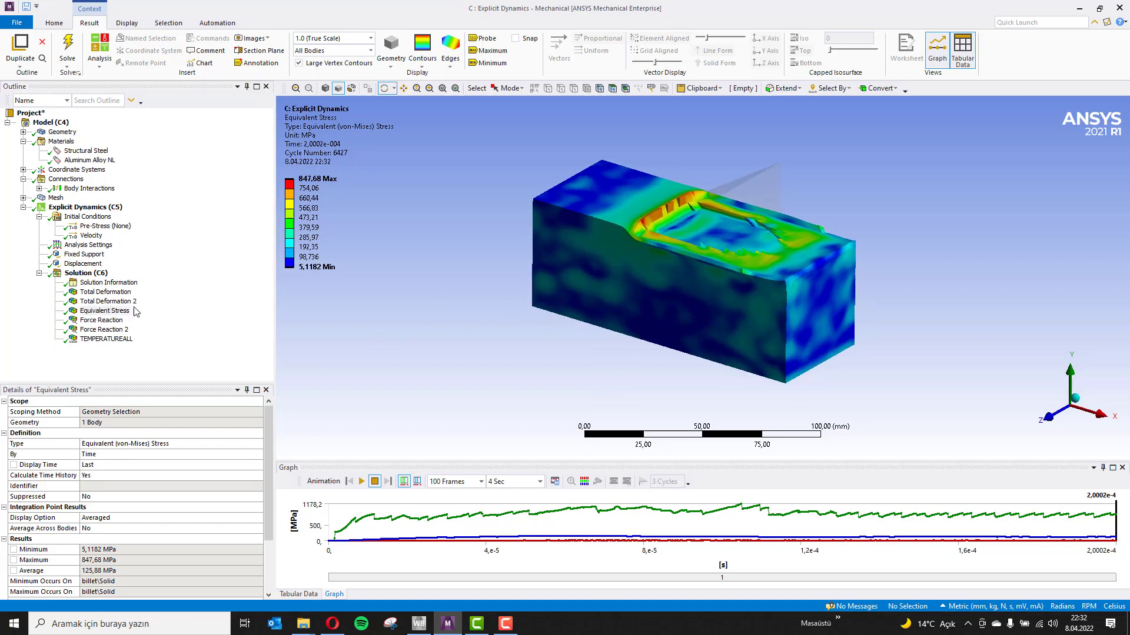
Play the equivalent stress animation through the cut, peaking at 1178.2 MPa, then stop it.
{"action": "left_click", "coordinate": [360, 482]}
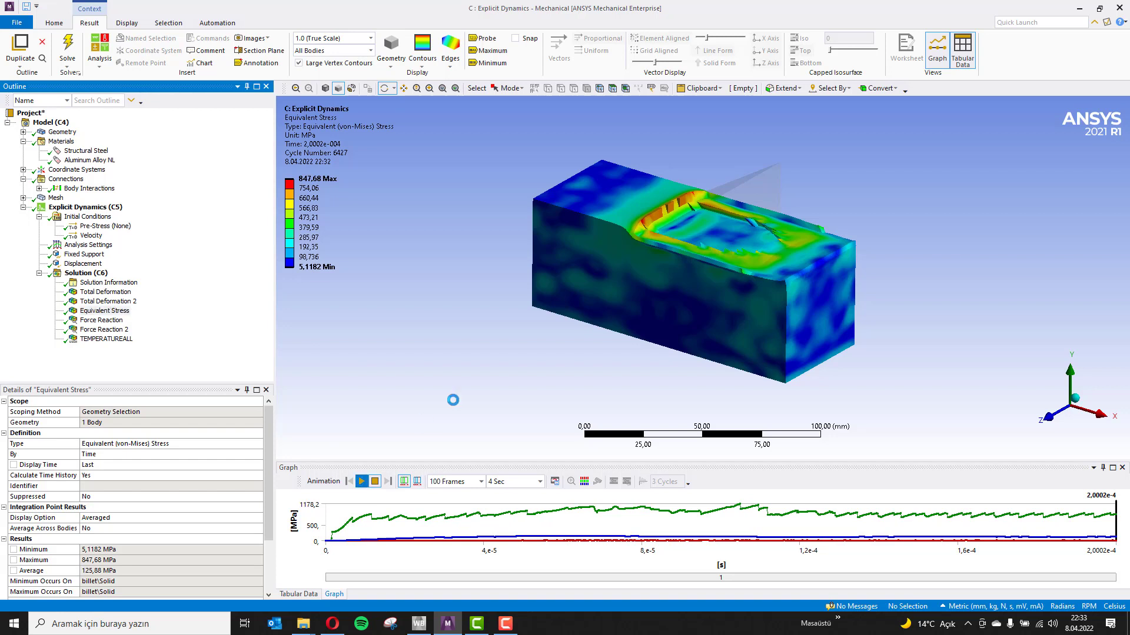
{"action": "left_click", "coordinate": [362, 481]}
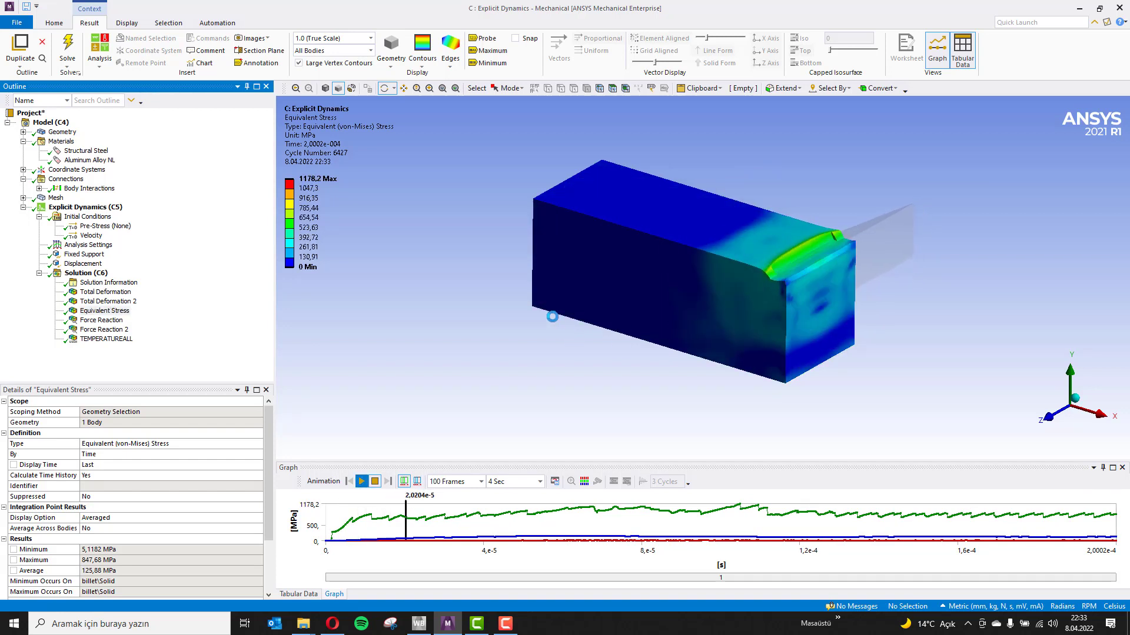
{"action": "left_click", "coordinate": [360, 481]}
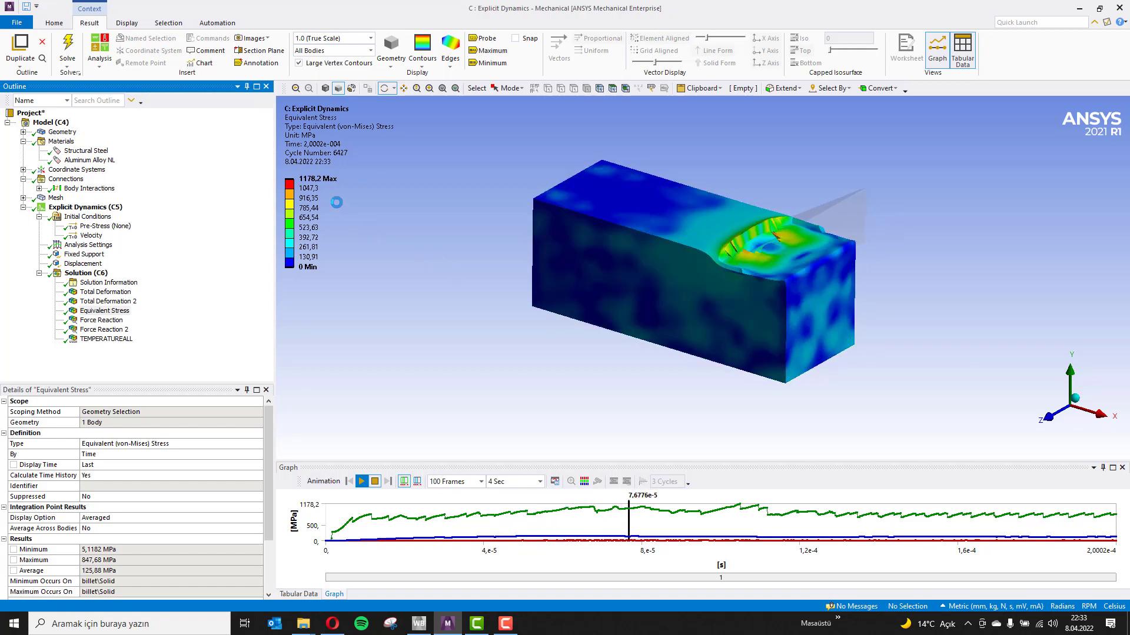
{"action": "left_click", "coordinate": [359, 481]}
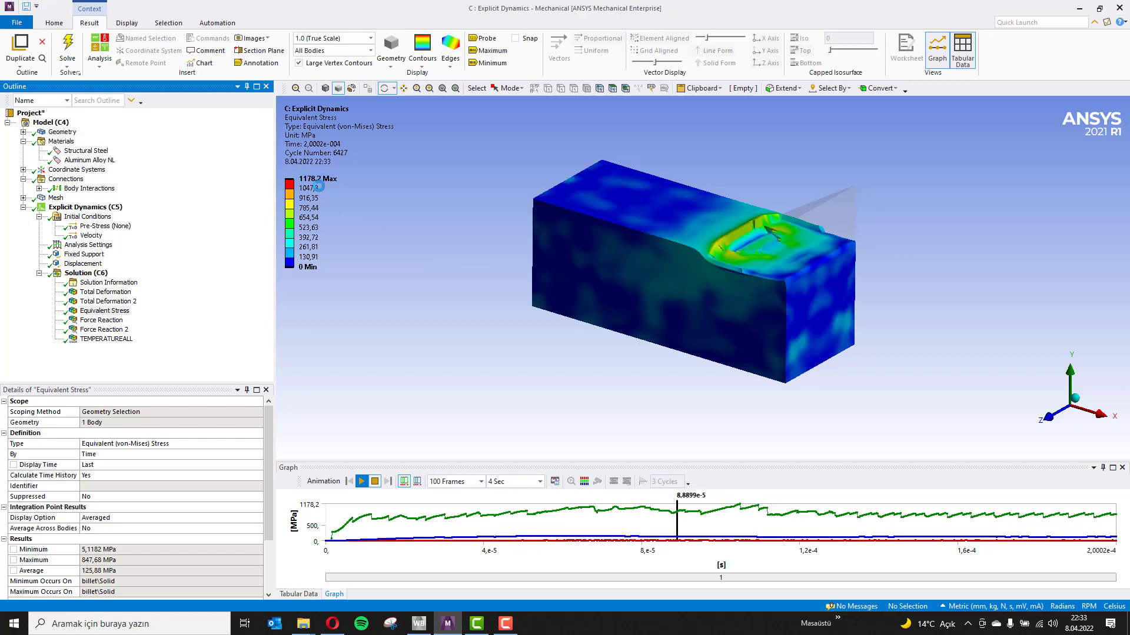
{"action": "left_click", "coordinate": [360, 481]}
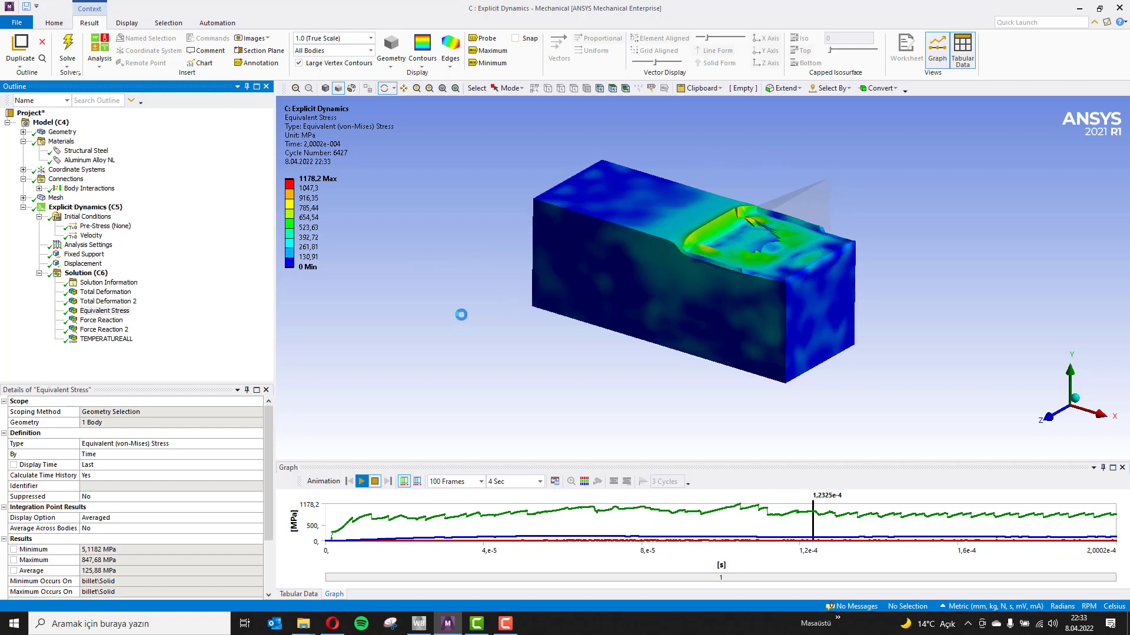
{"action": "left_click", "coordinate": [360, 481]}
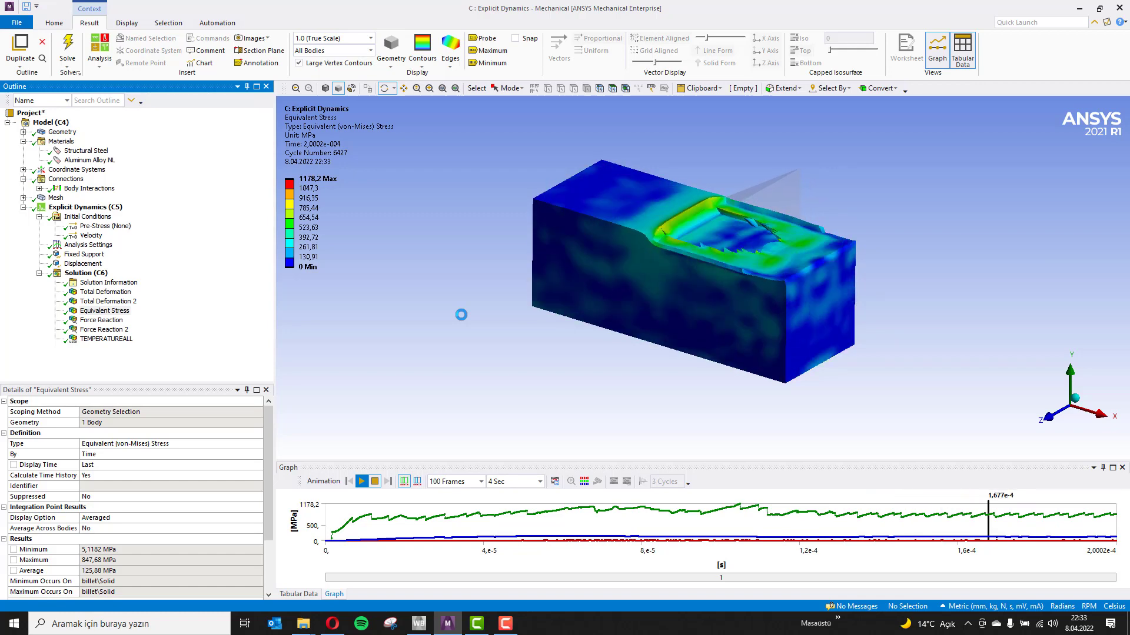
{"action": "left_click", "coordinate": [360, 481]}
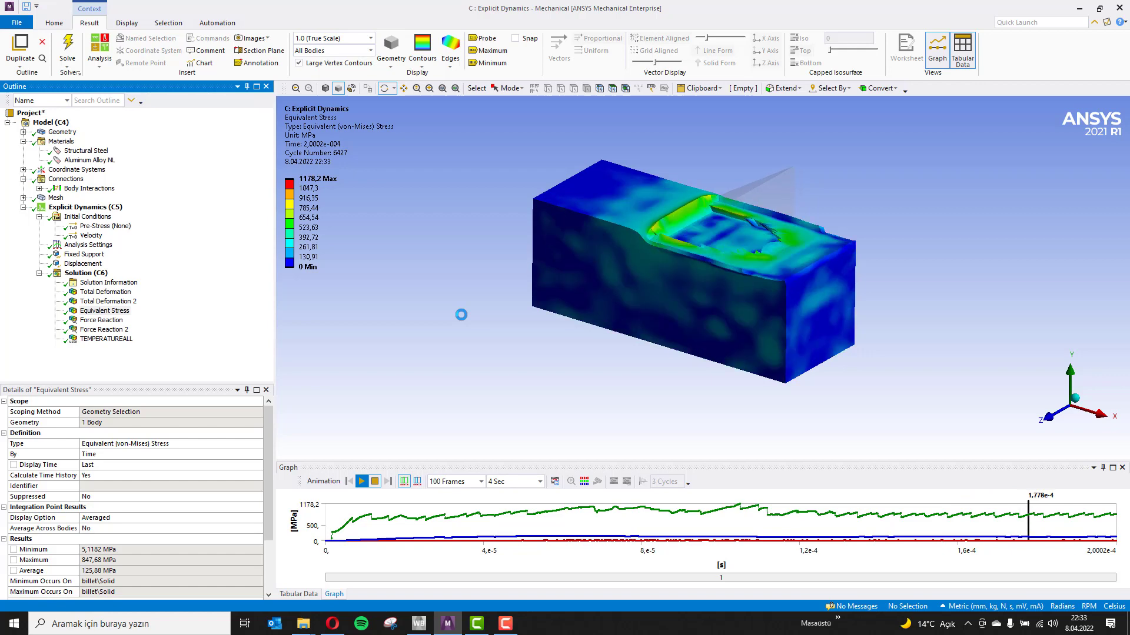
{"action": "left_click", "coordinate": [359, 481]}
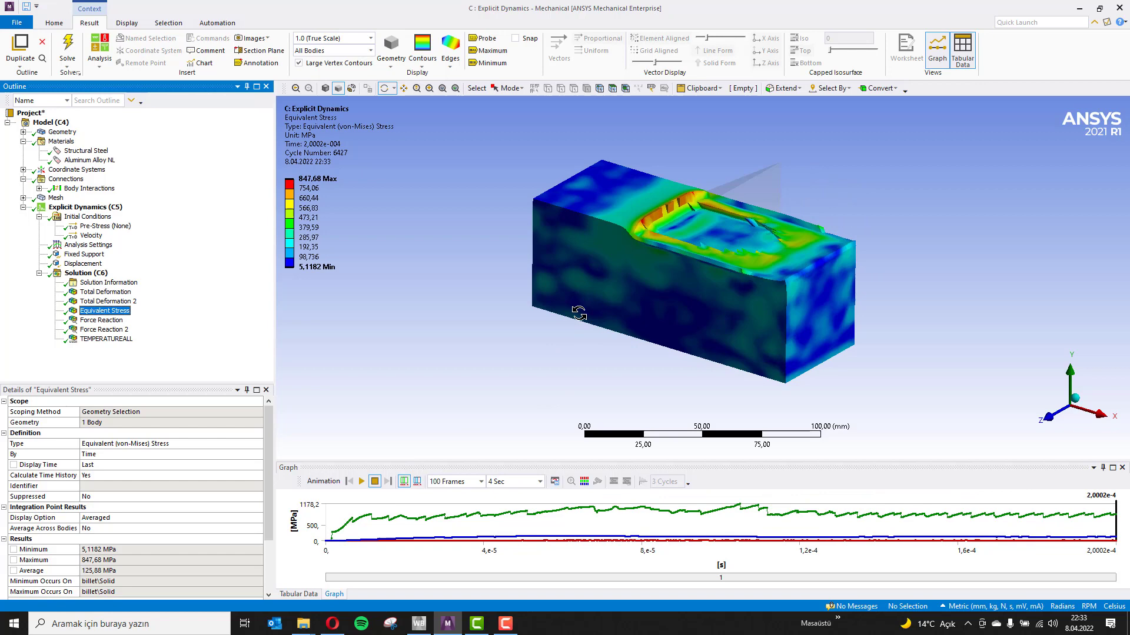
{"action": "left_click_drag", "start_coordinate": [577, 310], "coordinate": [659, 244]}
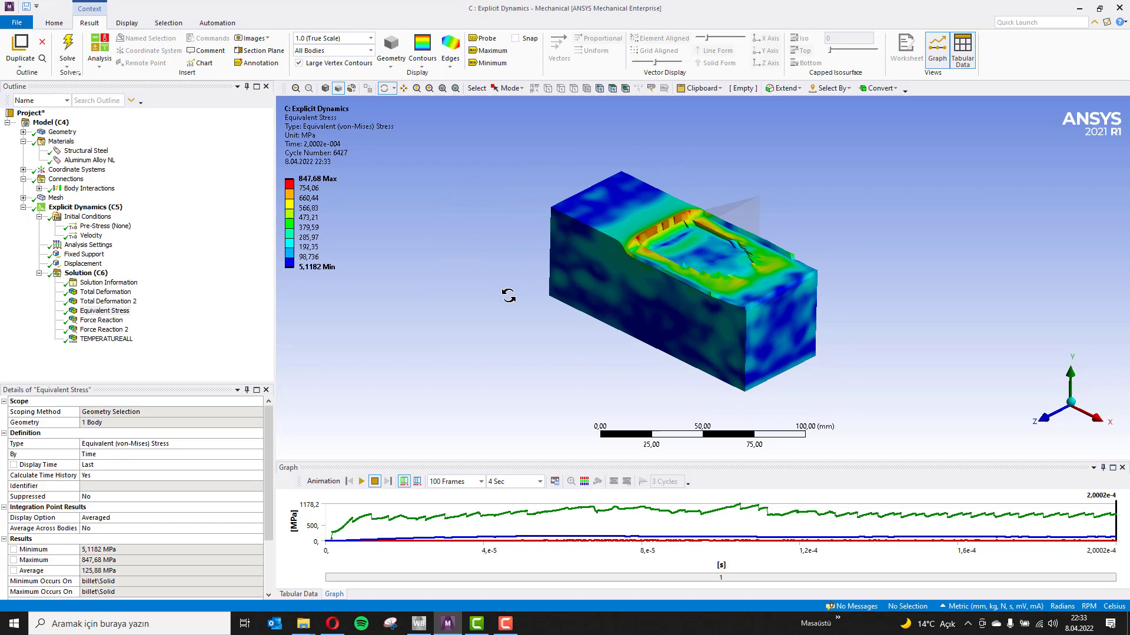
{"action": "mouse_move", "coordinate": [511, 299]}
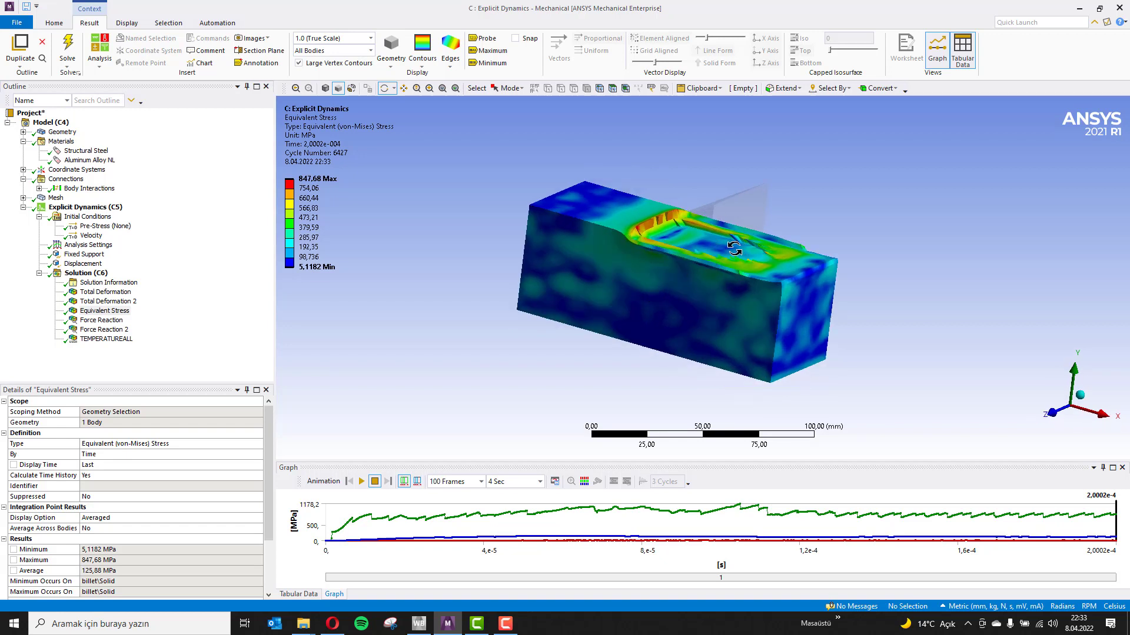
{"action": "left_click_drag", "start_coordinate": [731, 247], "coordinate": [426, 291]}
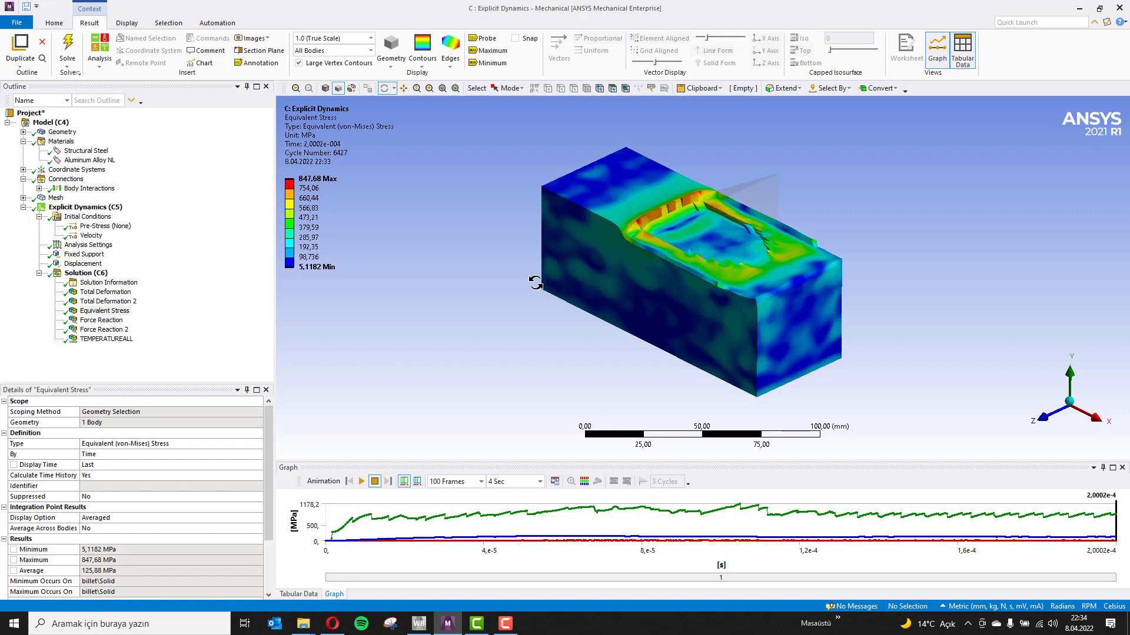
{"action": "left_click_drag", "start_coordinate": [537, 281], "coordinate": [753, 248]}
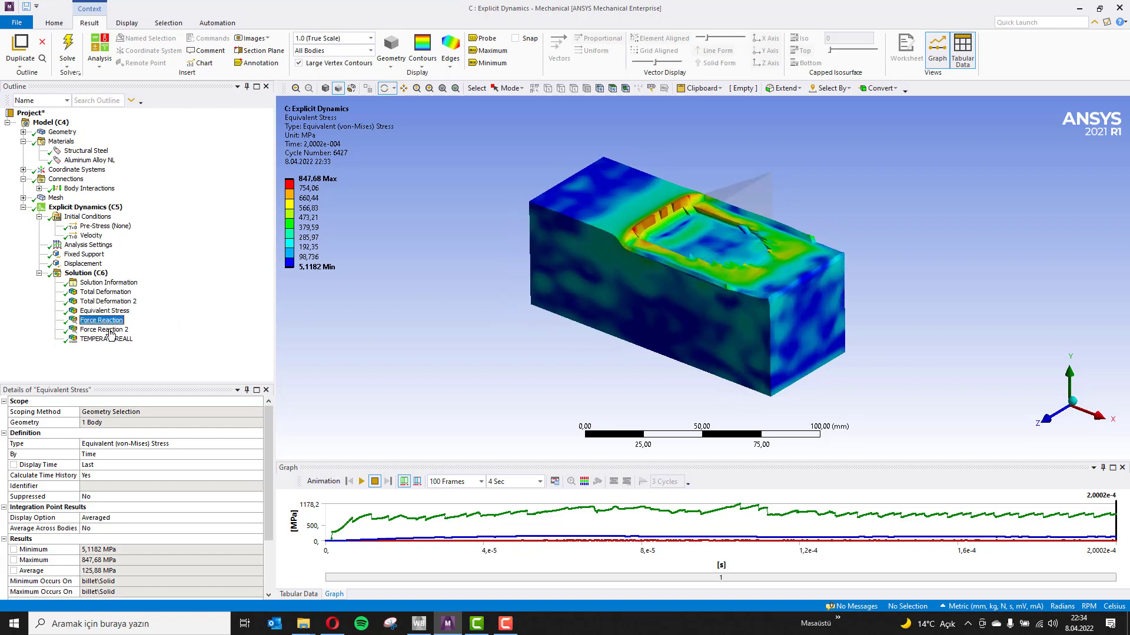
Review Force Reaction 2 peaking at 1.312e+05 N, then the 431.71 °C temperature result.
{"action": "left_click", "coordinate": [104, 330]}
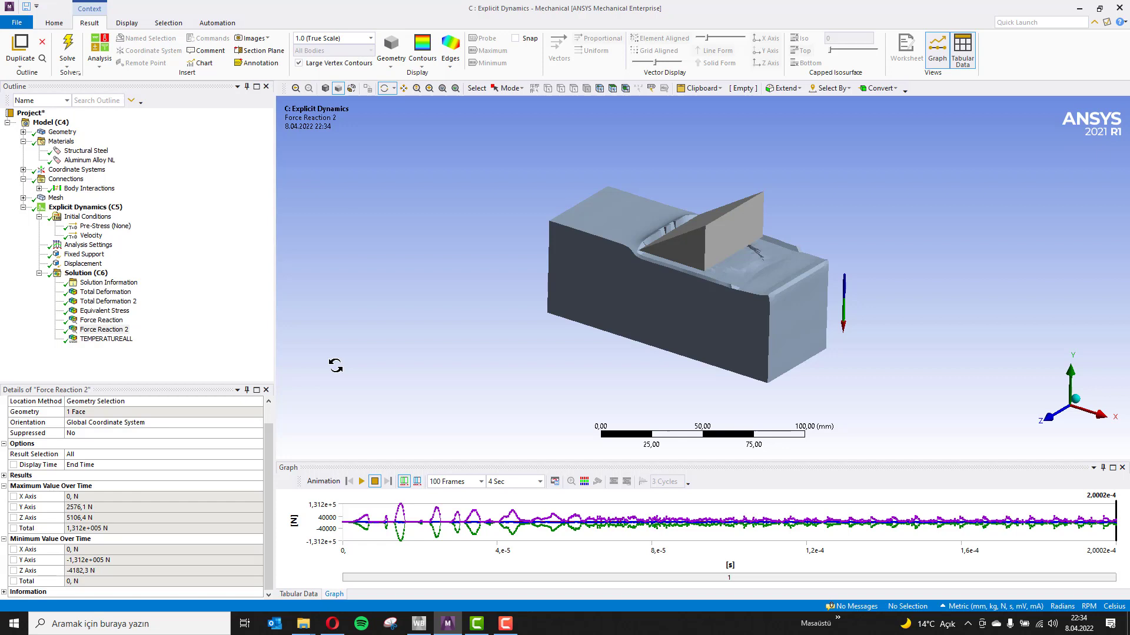
{"action": "left_click", "coordinate": [111, 339]}
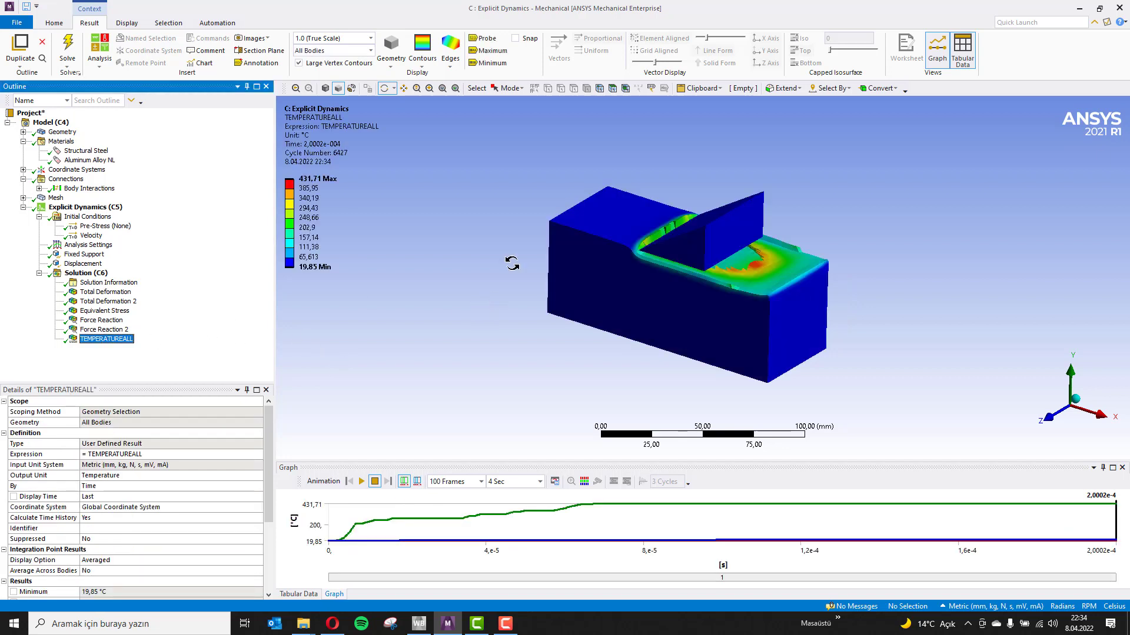
{"action": "mouse_move", "coordinate": [476, 214]}
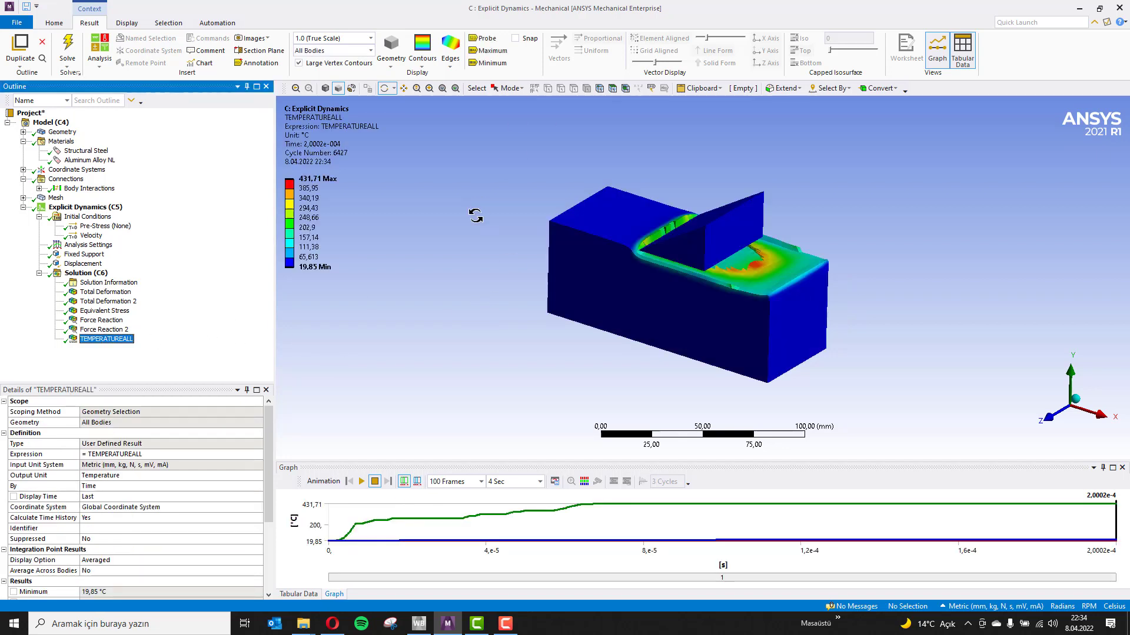
Play the TEMPERATUREALL animation showing heat rising to 431.71 °C along the groove.
{"action": "left_click", "coordinate": [360, 482]}
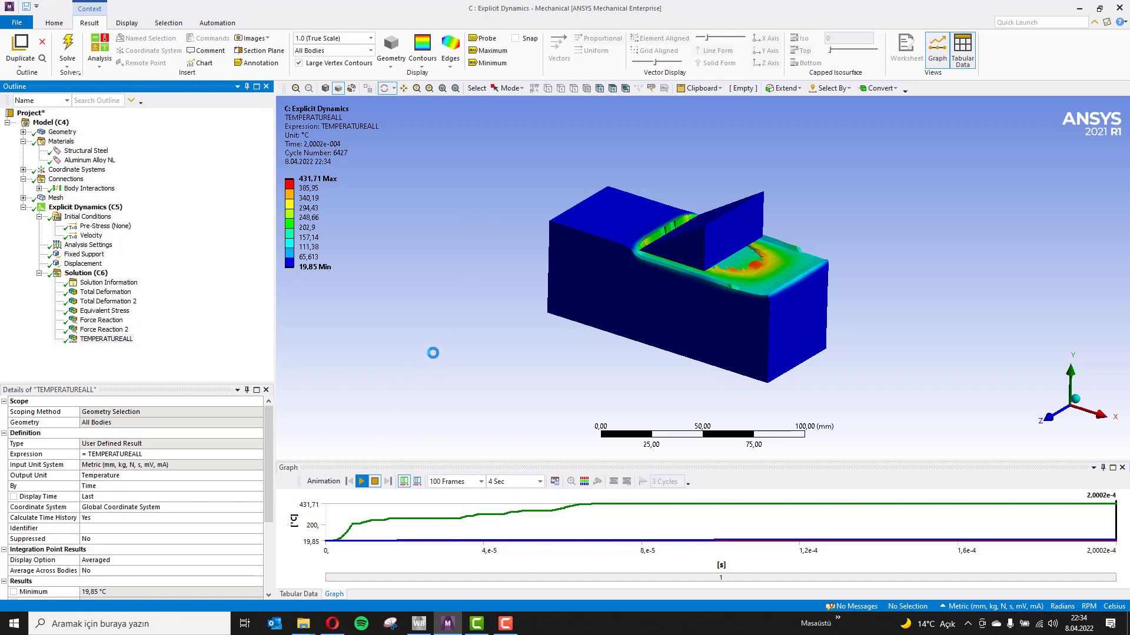